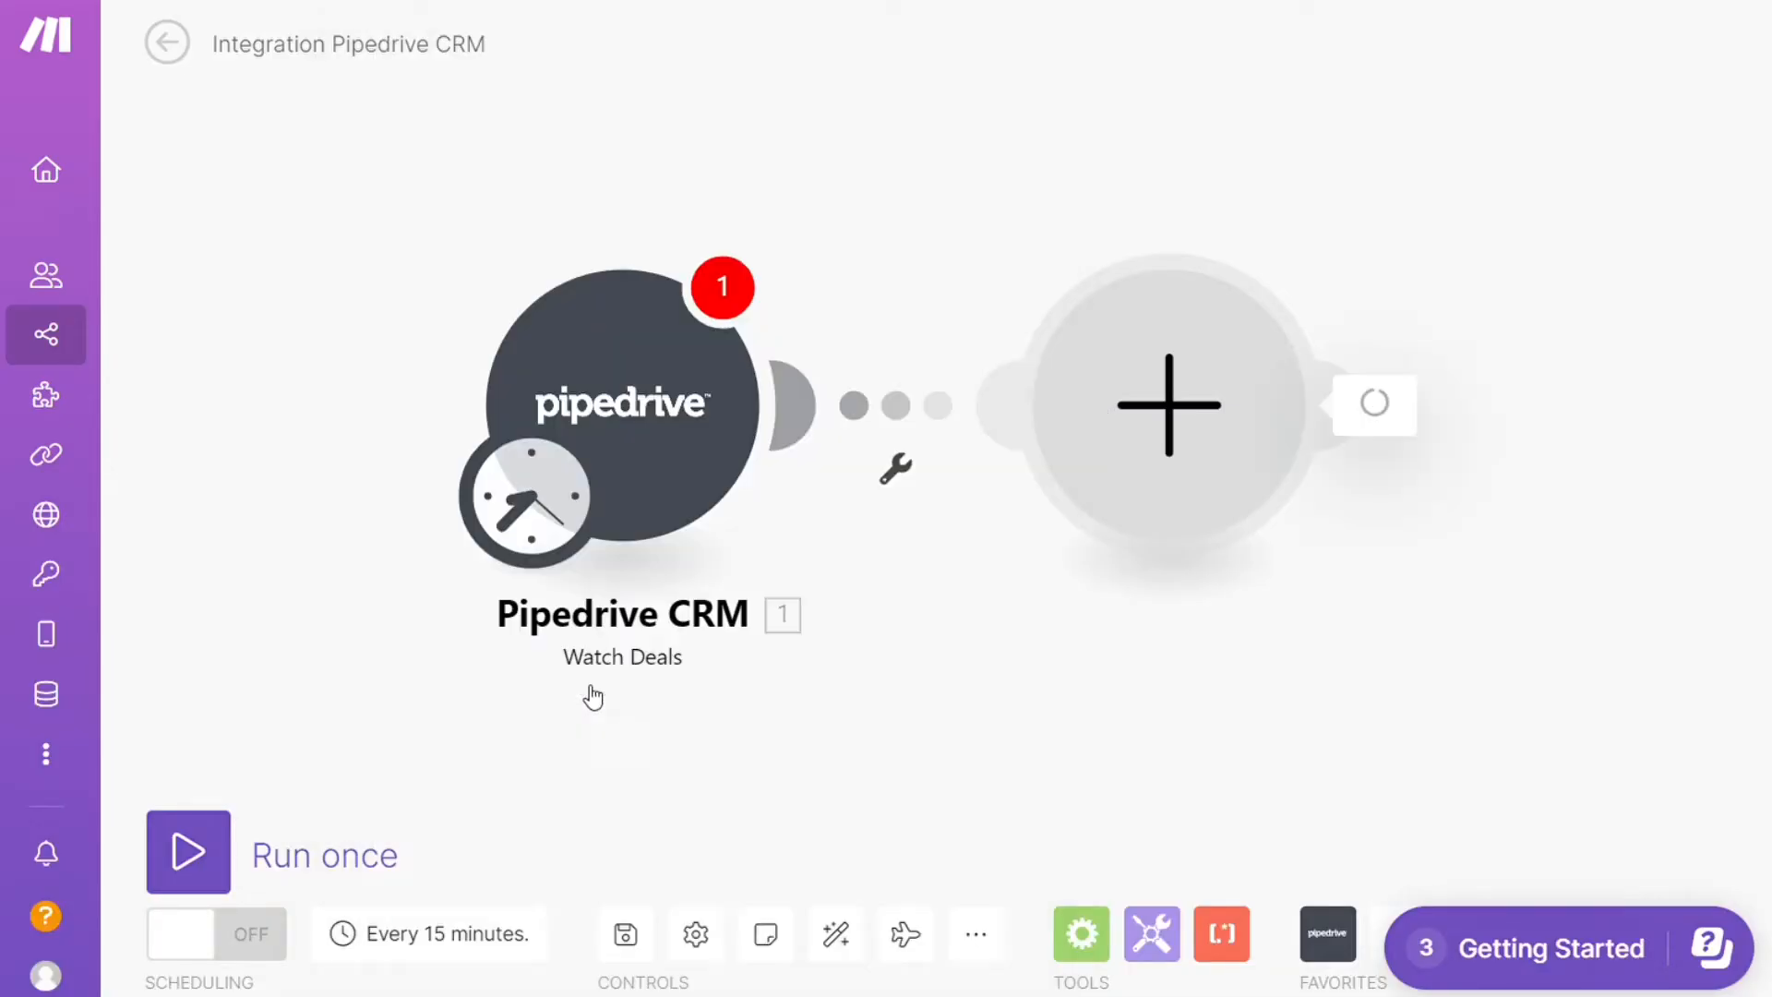
# Switch to the YouTube video whose description offers the Make sign-up link
pyautogui.click(1169, 404)
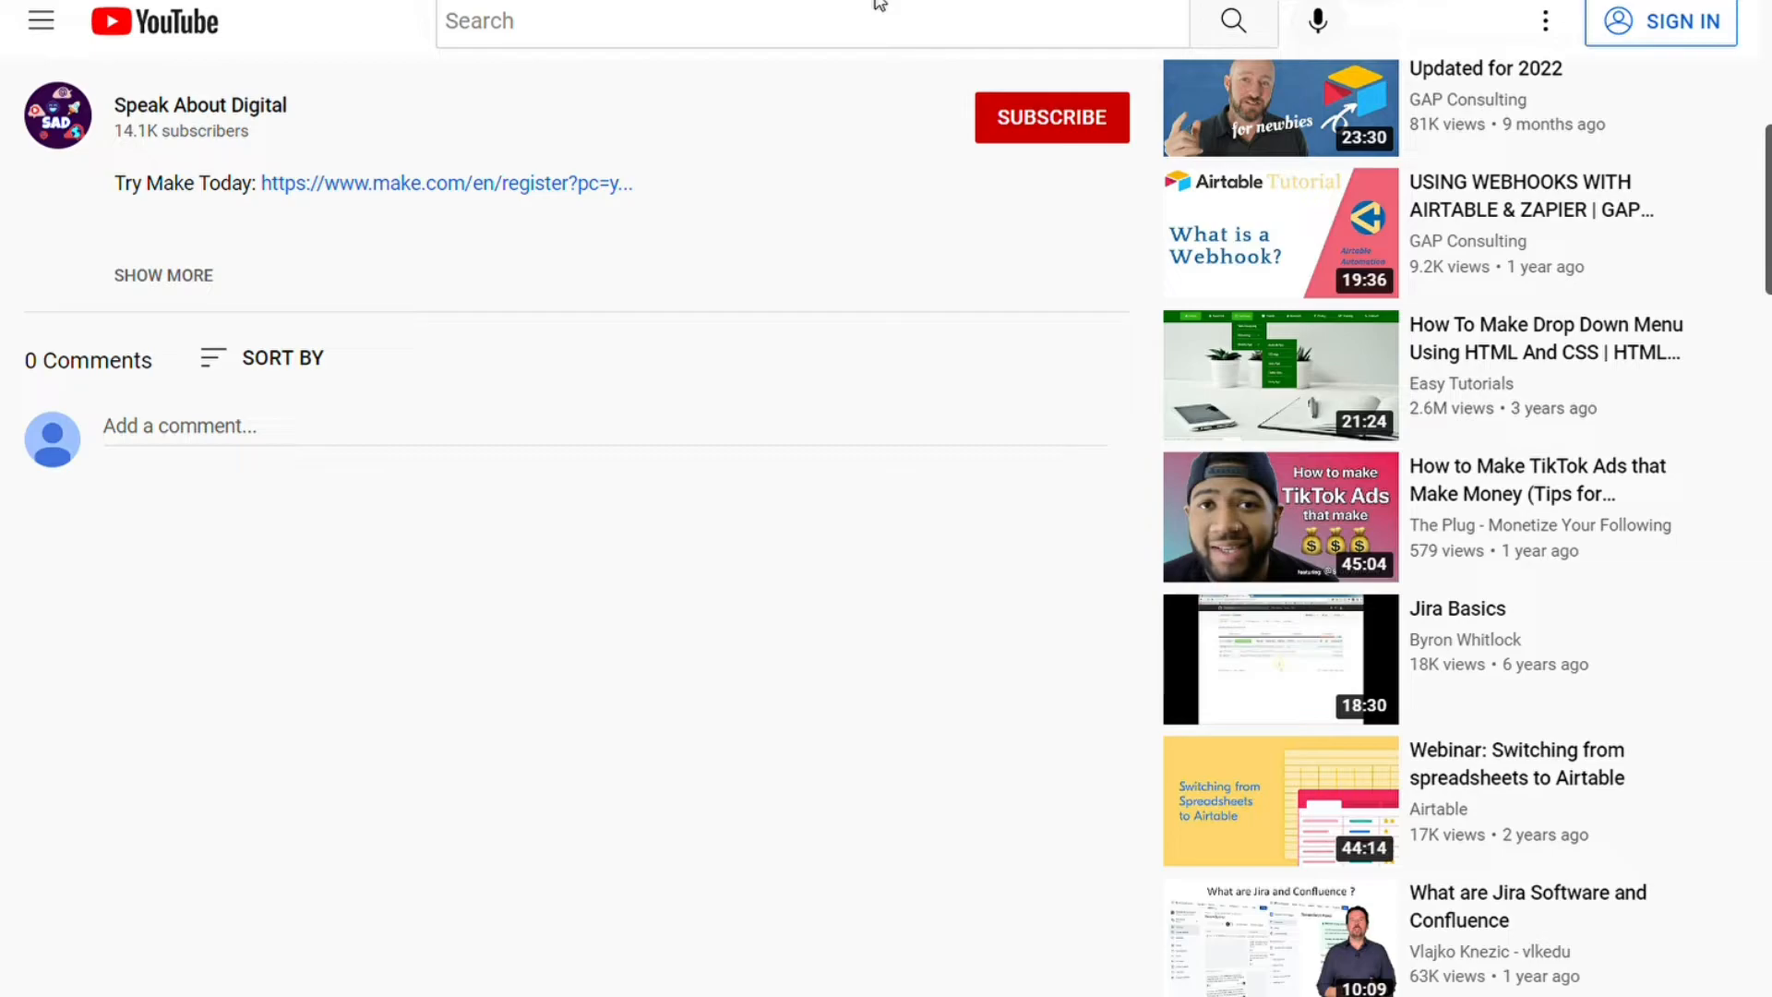
# Follow the 'Try Make Today' description link to the Make homepage
pyautogui.click(445, 183)
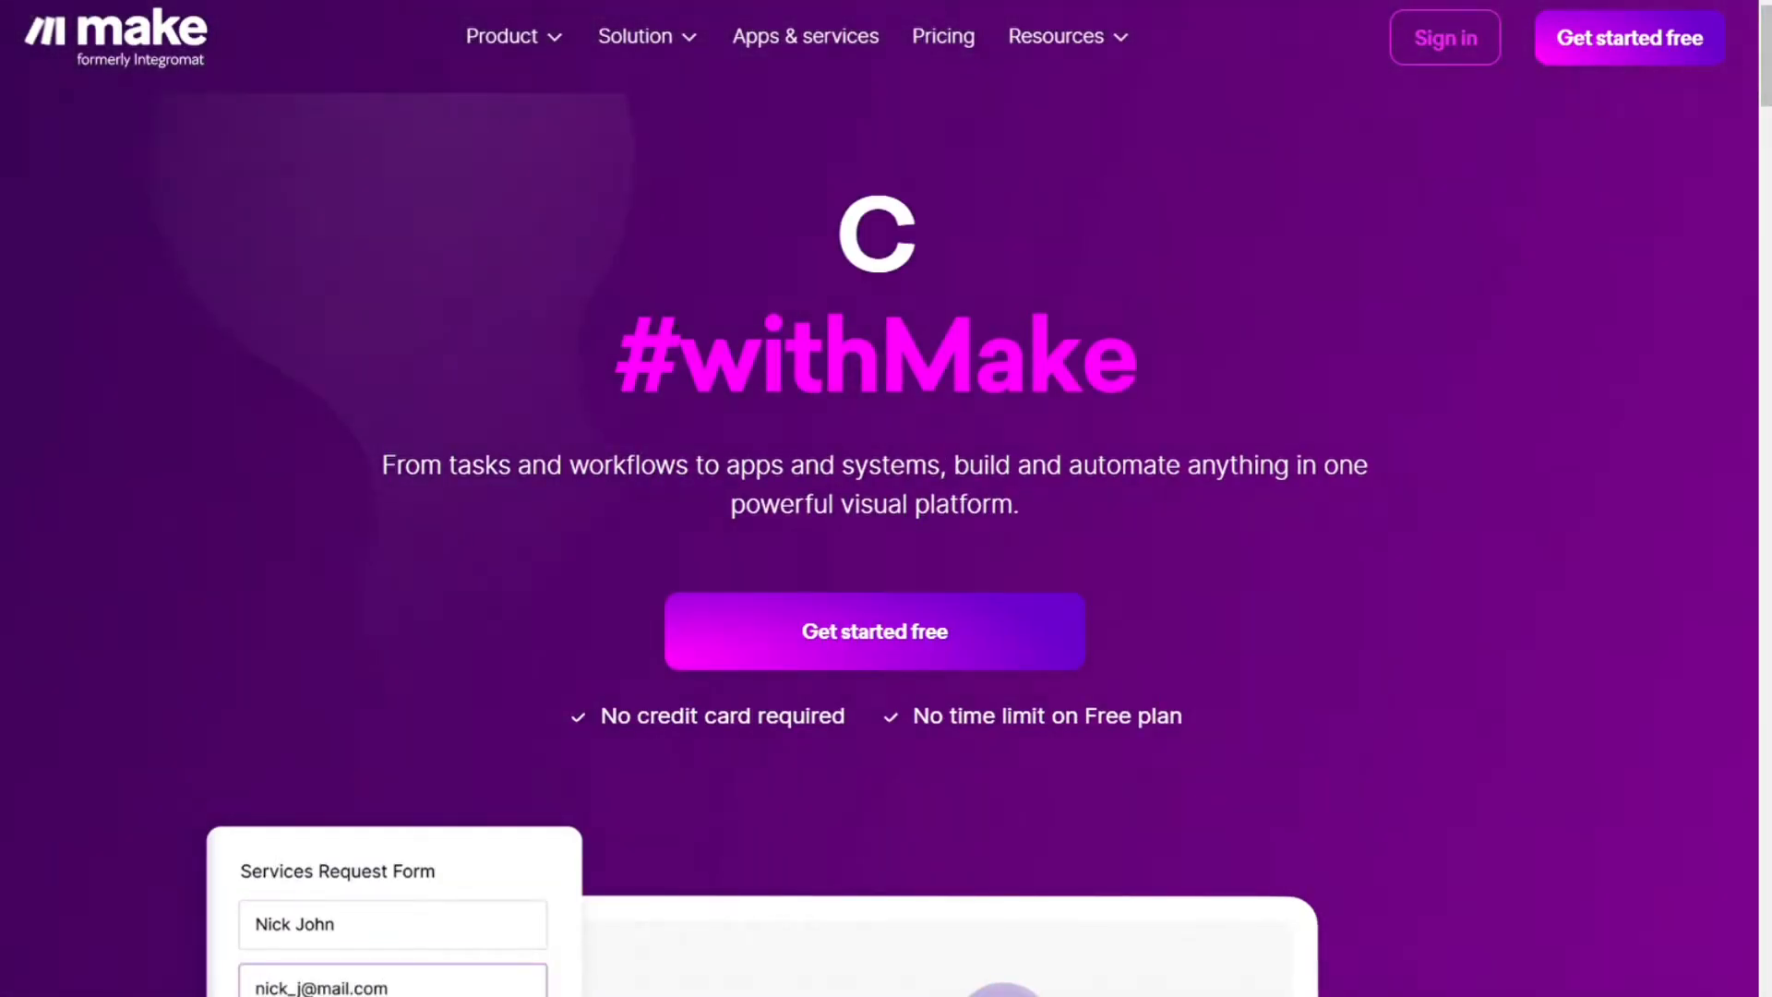
# Open Apps & services to see the 1,315 apps Make connects, such as Google Sheets, Gmail and Slack
pyautogui.click(805, 35)
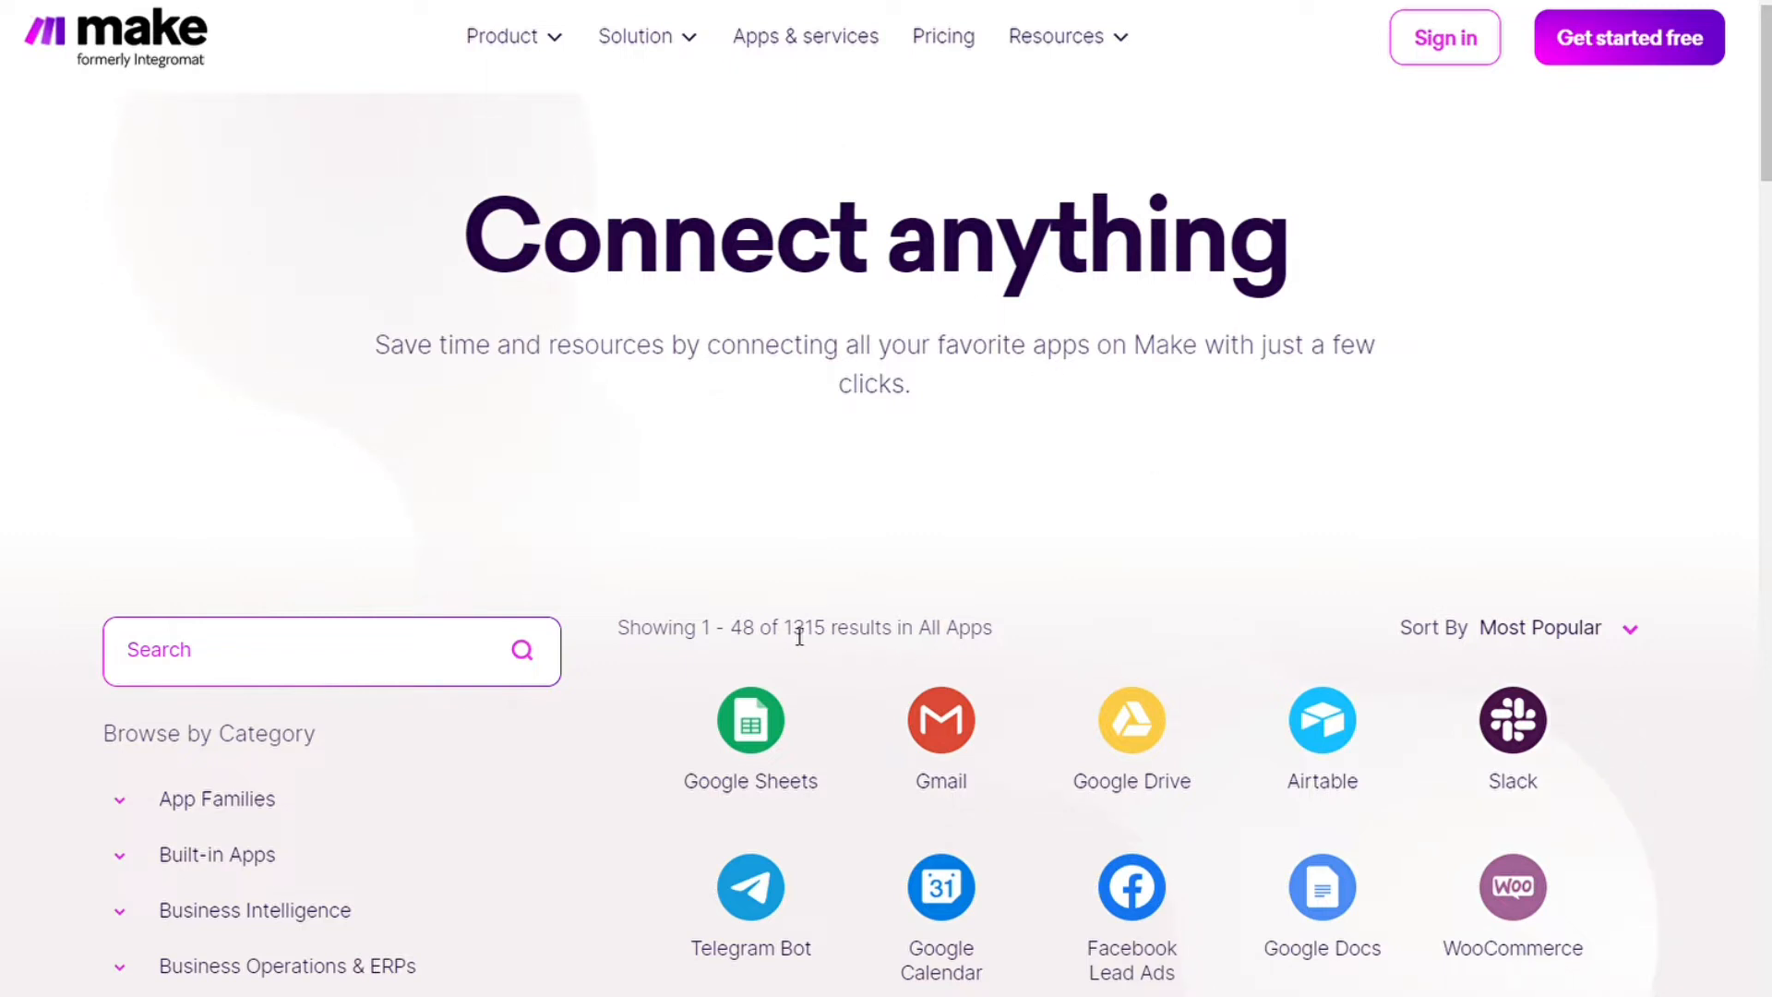
pyautogui.doubleClick(802, 628)
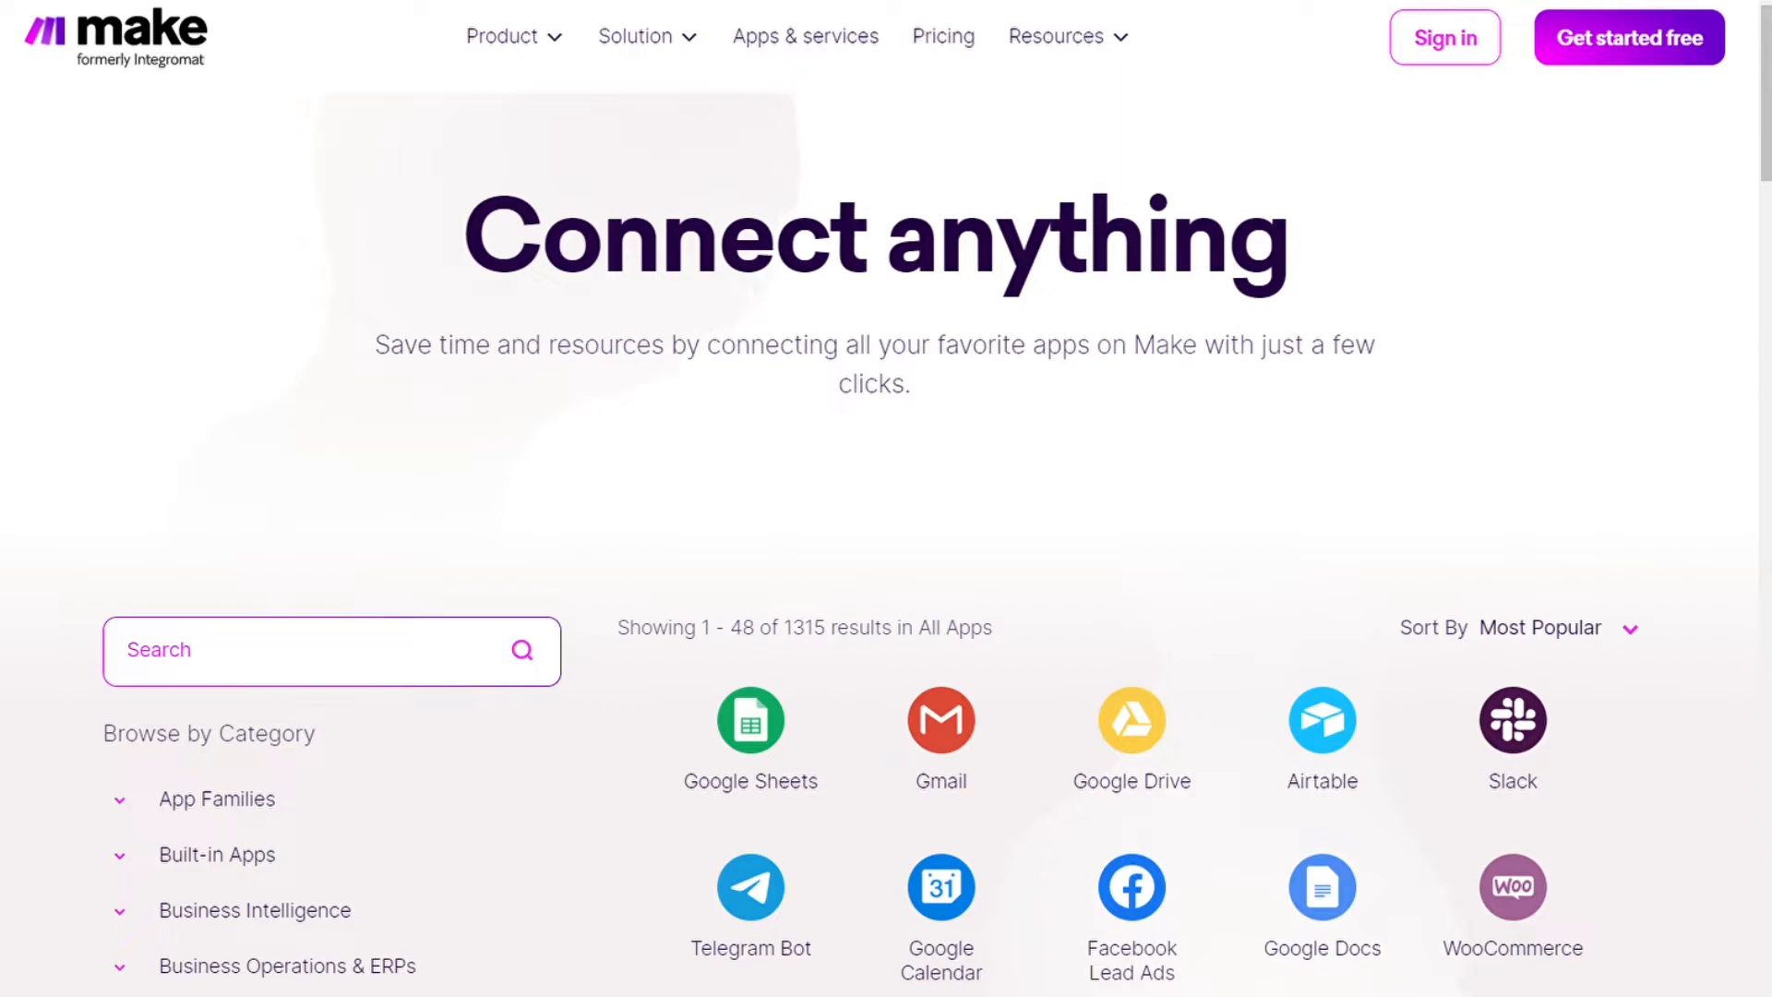
# Create a free Make account and land on the My Organization dashboard
pyautogui.click(1628, 37)
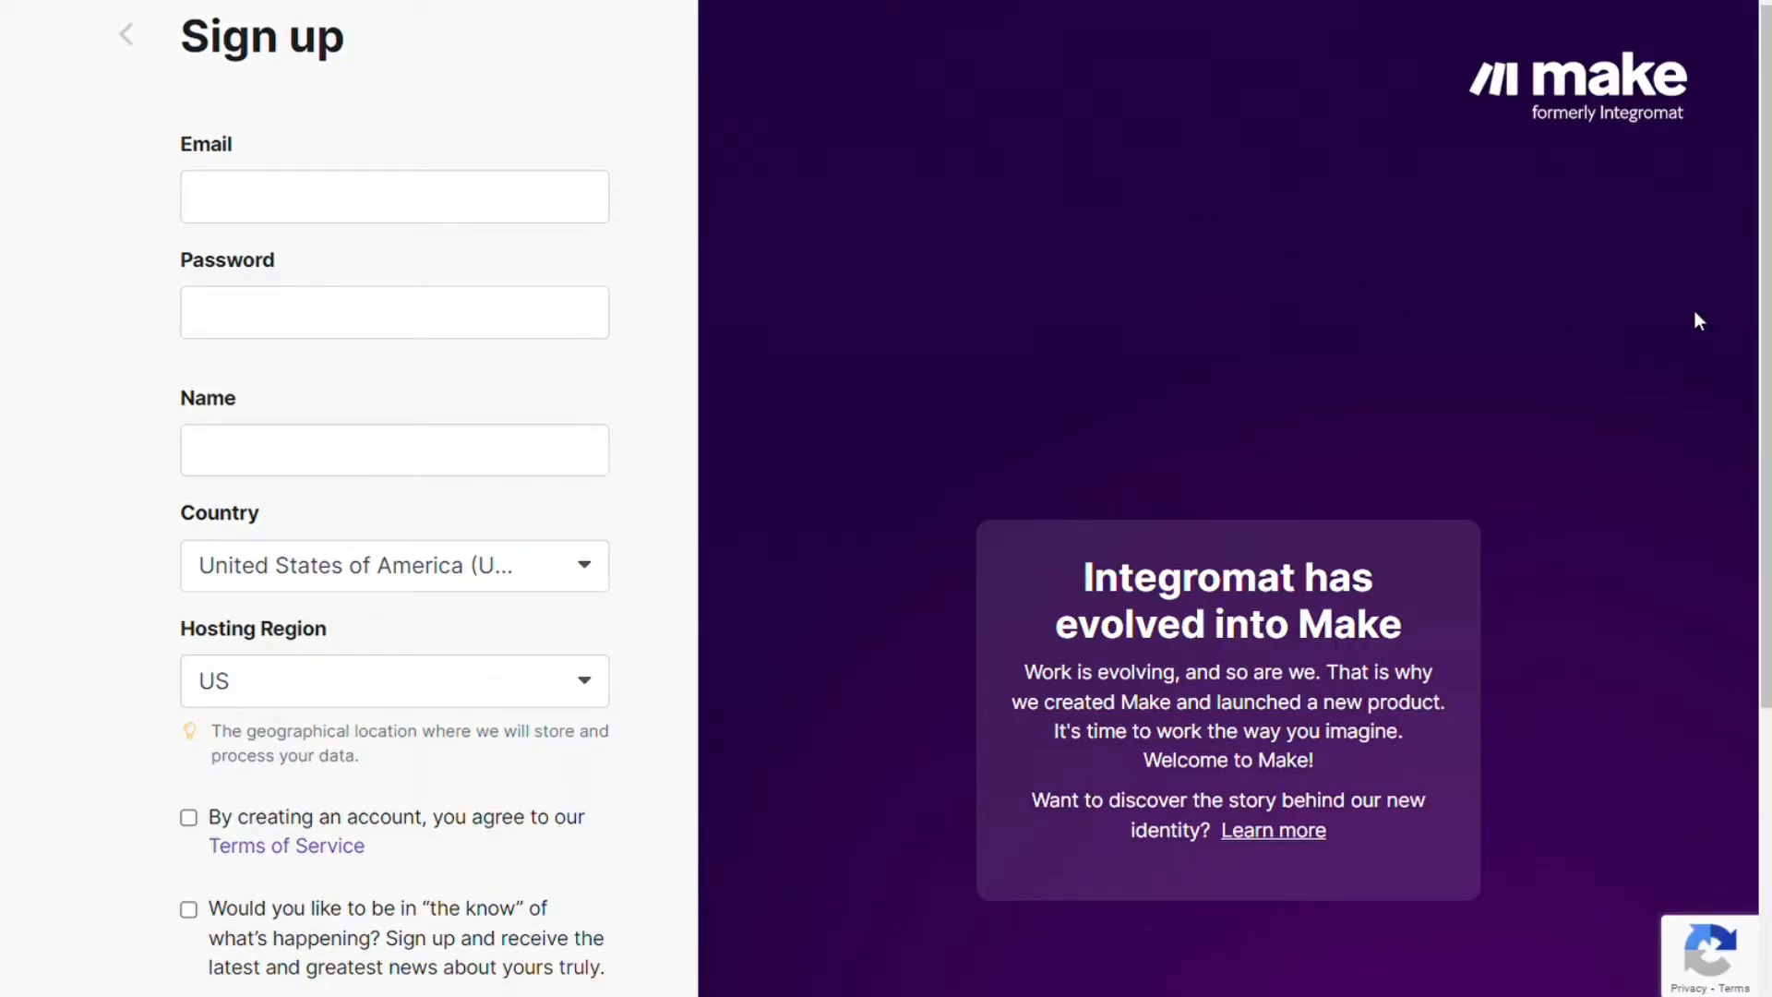
pyautogui.moveTo(1765, 267)
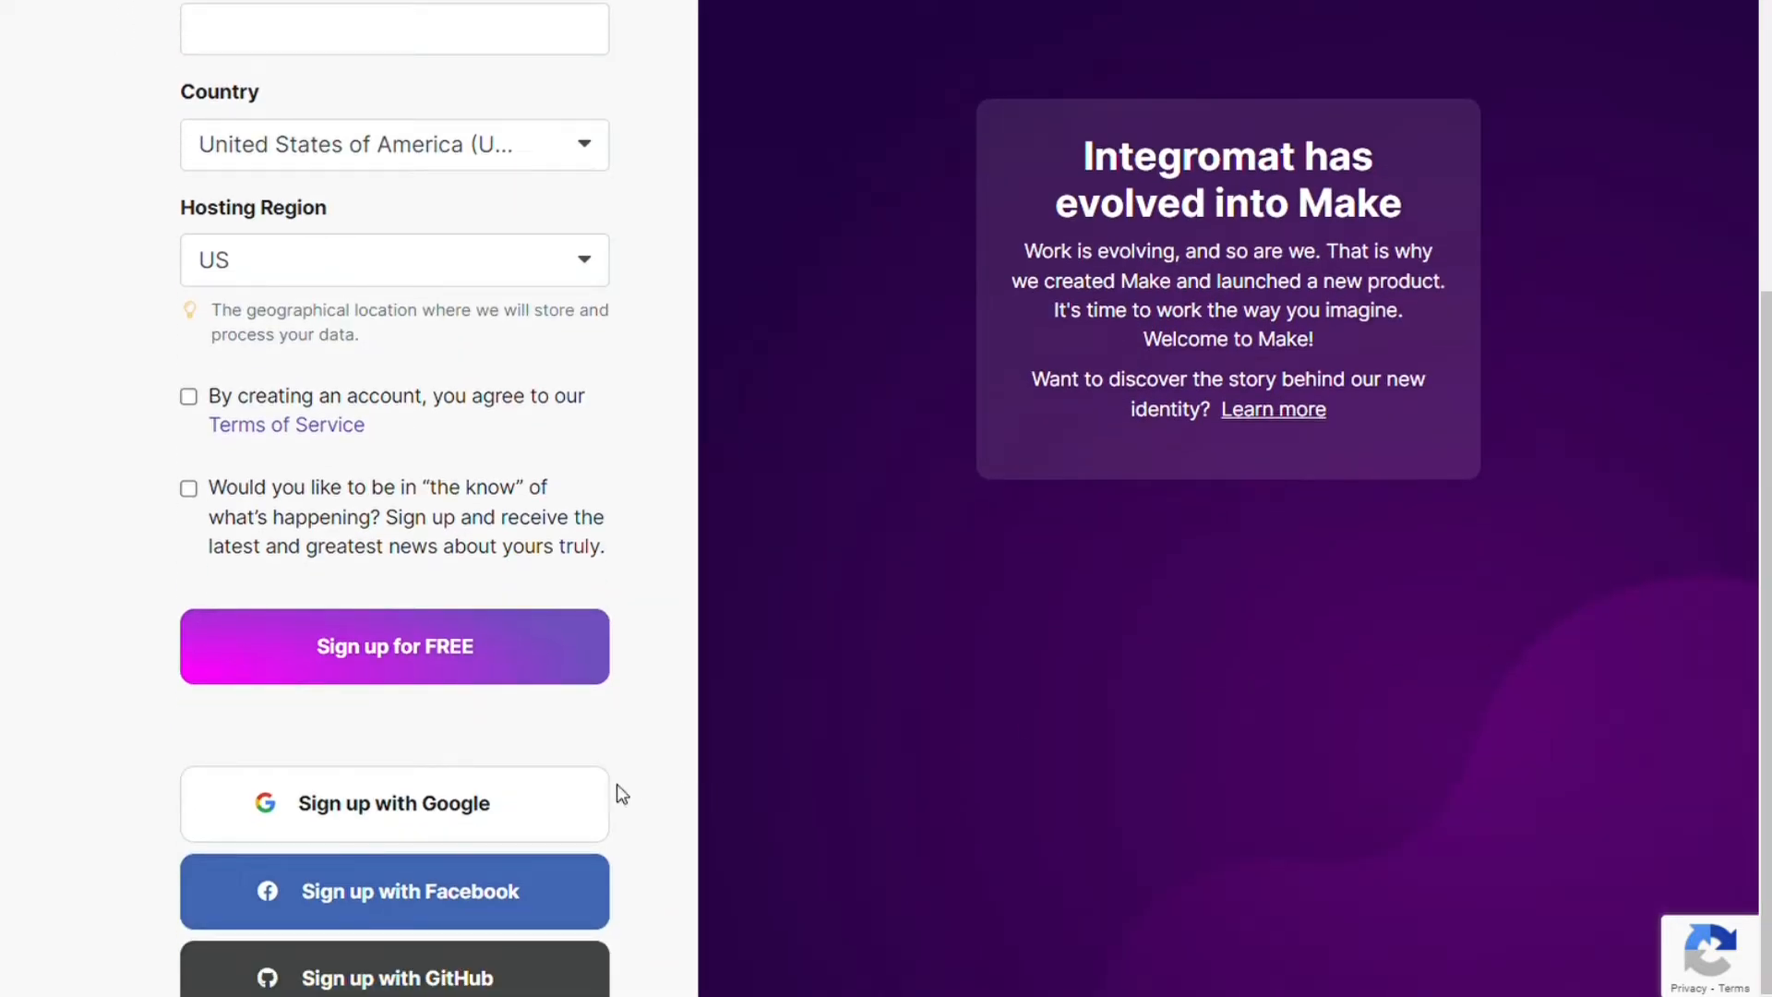
pyautogui.moveTo(404, 921)
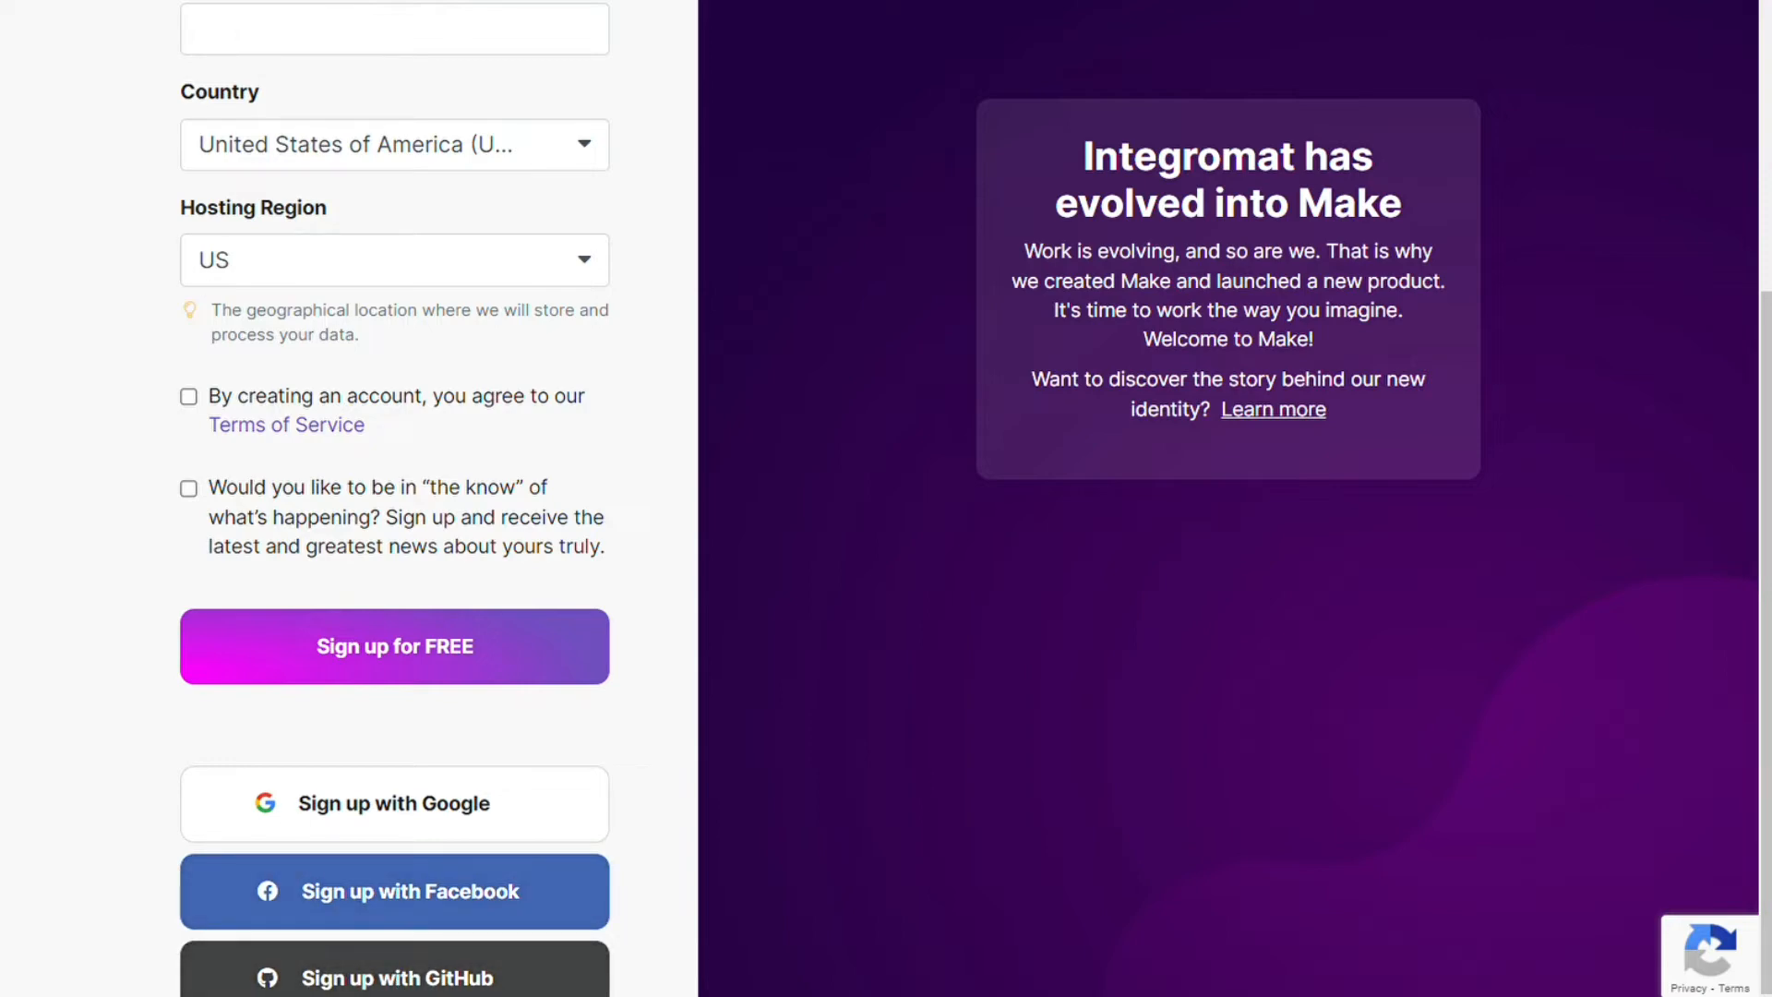
pyautogui.click(394, 646)
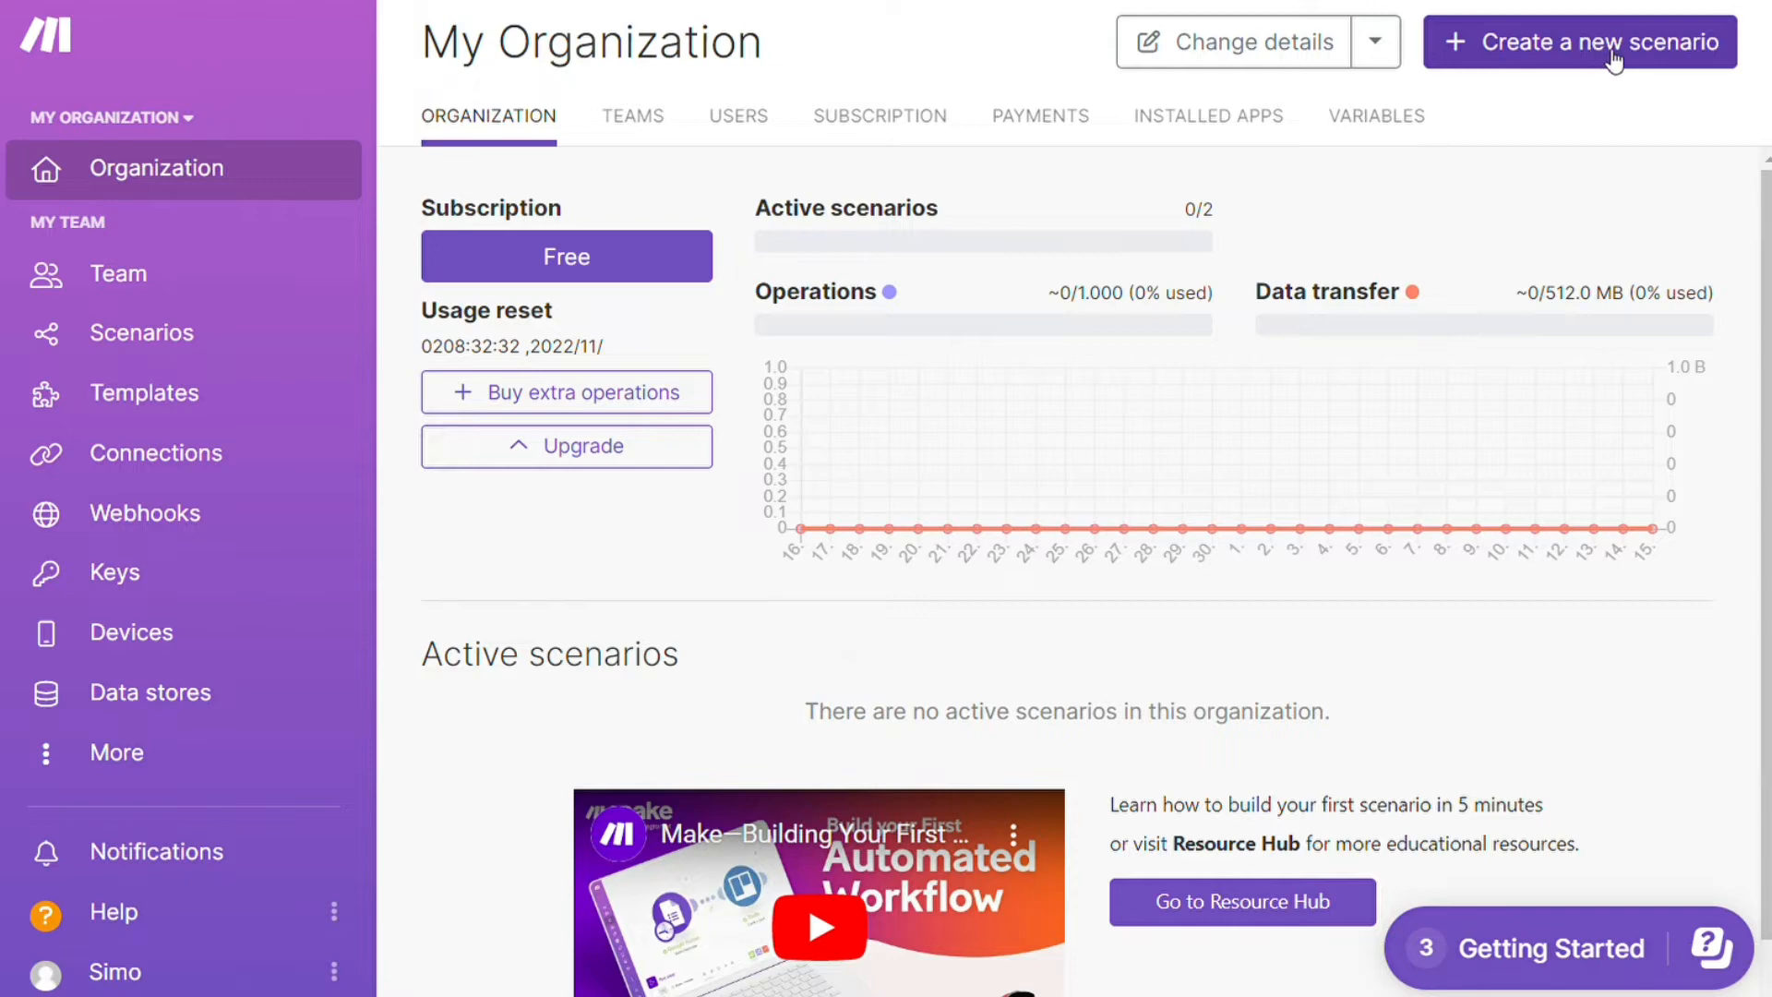
# Create a new scenario with Pipedrive CRM Watch Deals as the trigger, leaving the account unconnected
pyautogui.click(1580, 42)
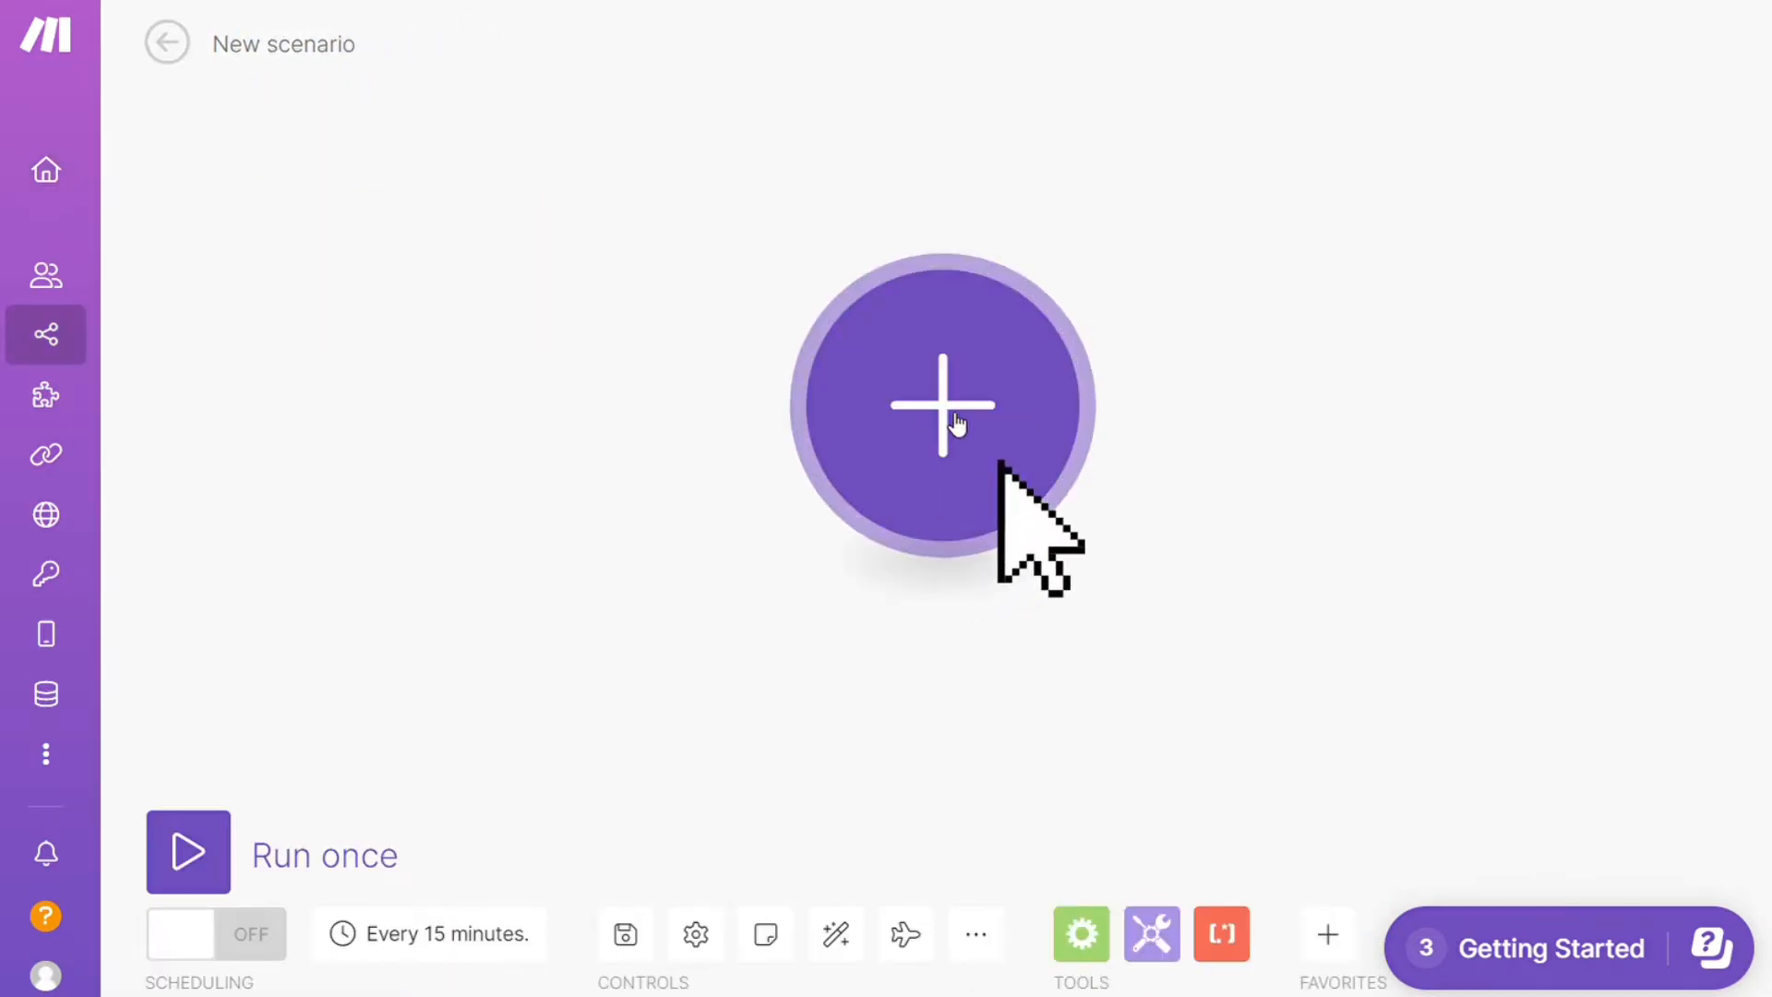
pyautogui.click(944, 405)
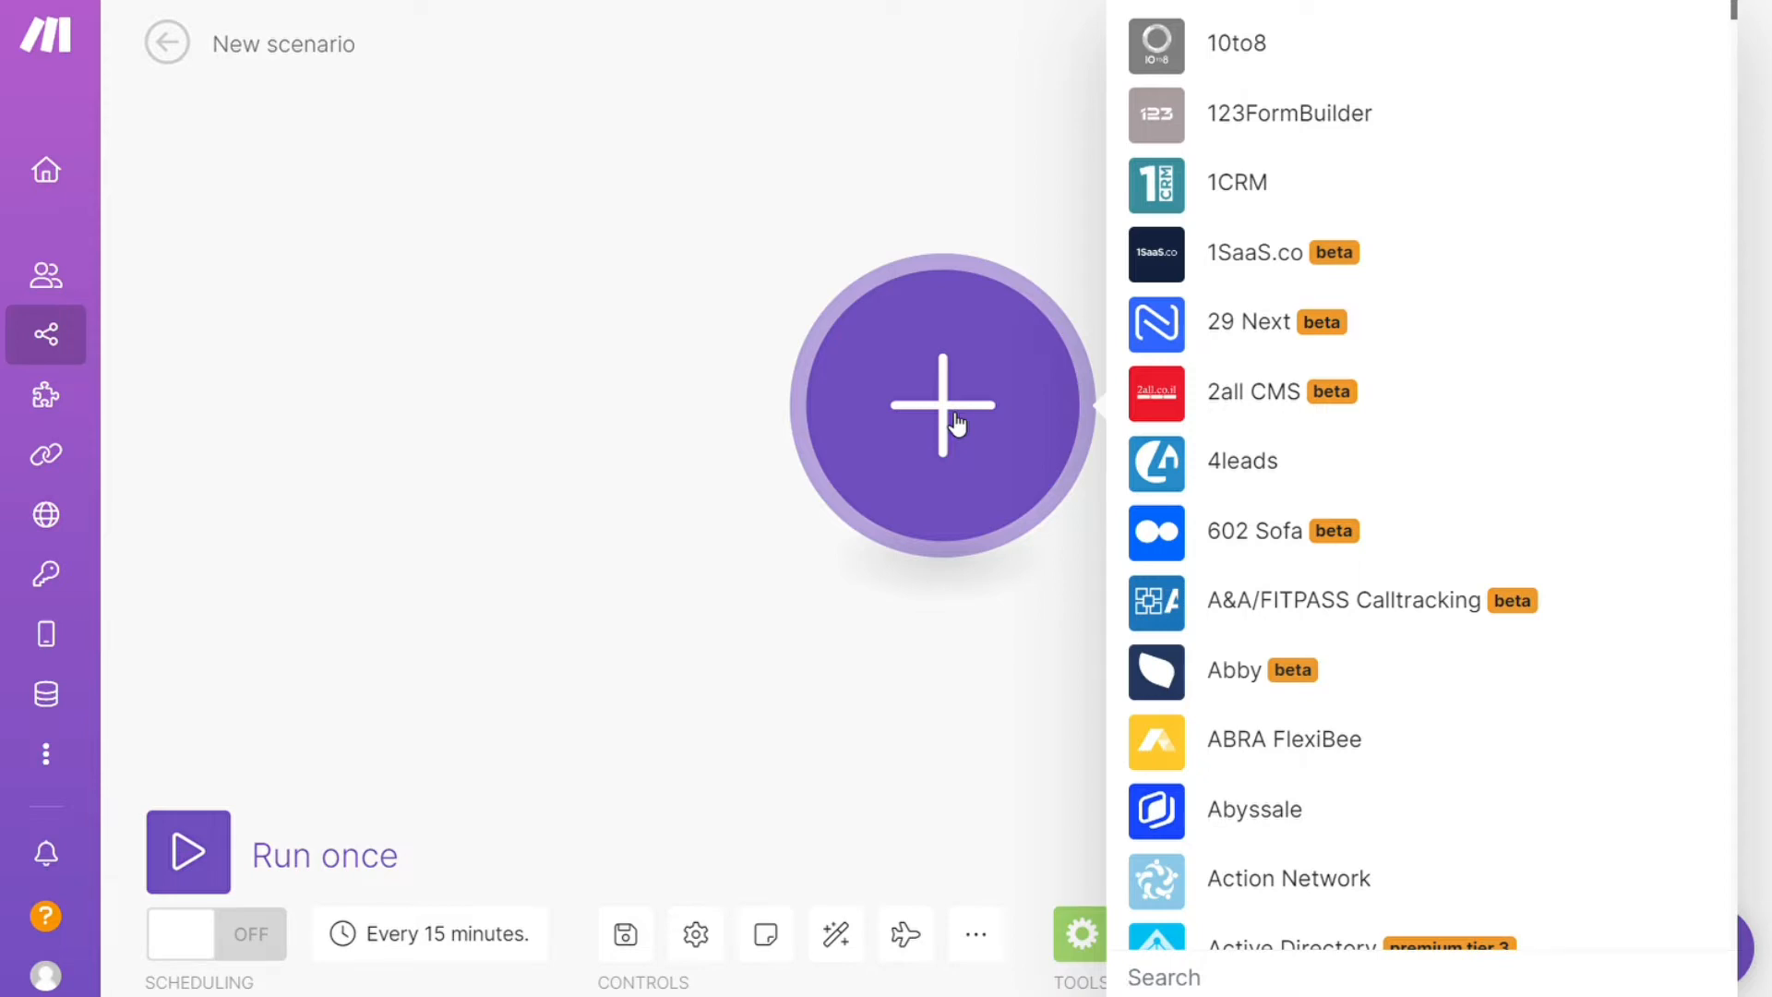
pyautogui.write('pipedrive')
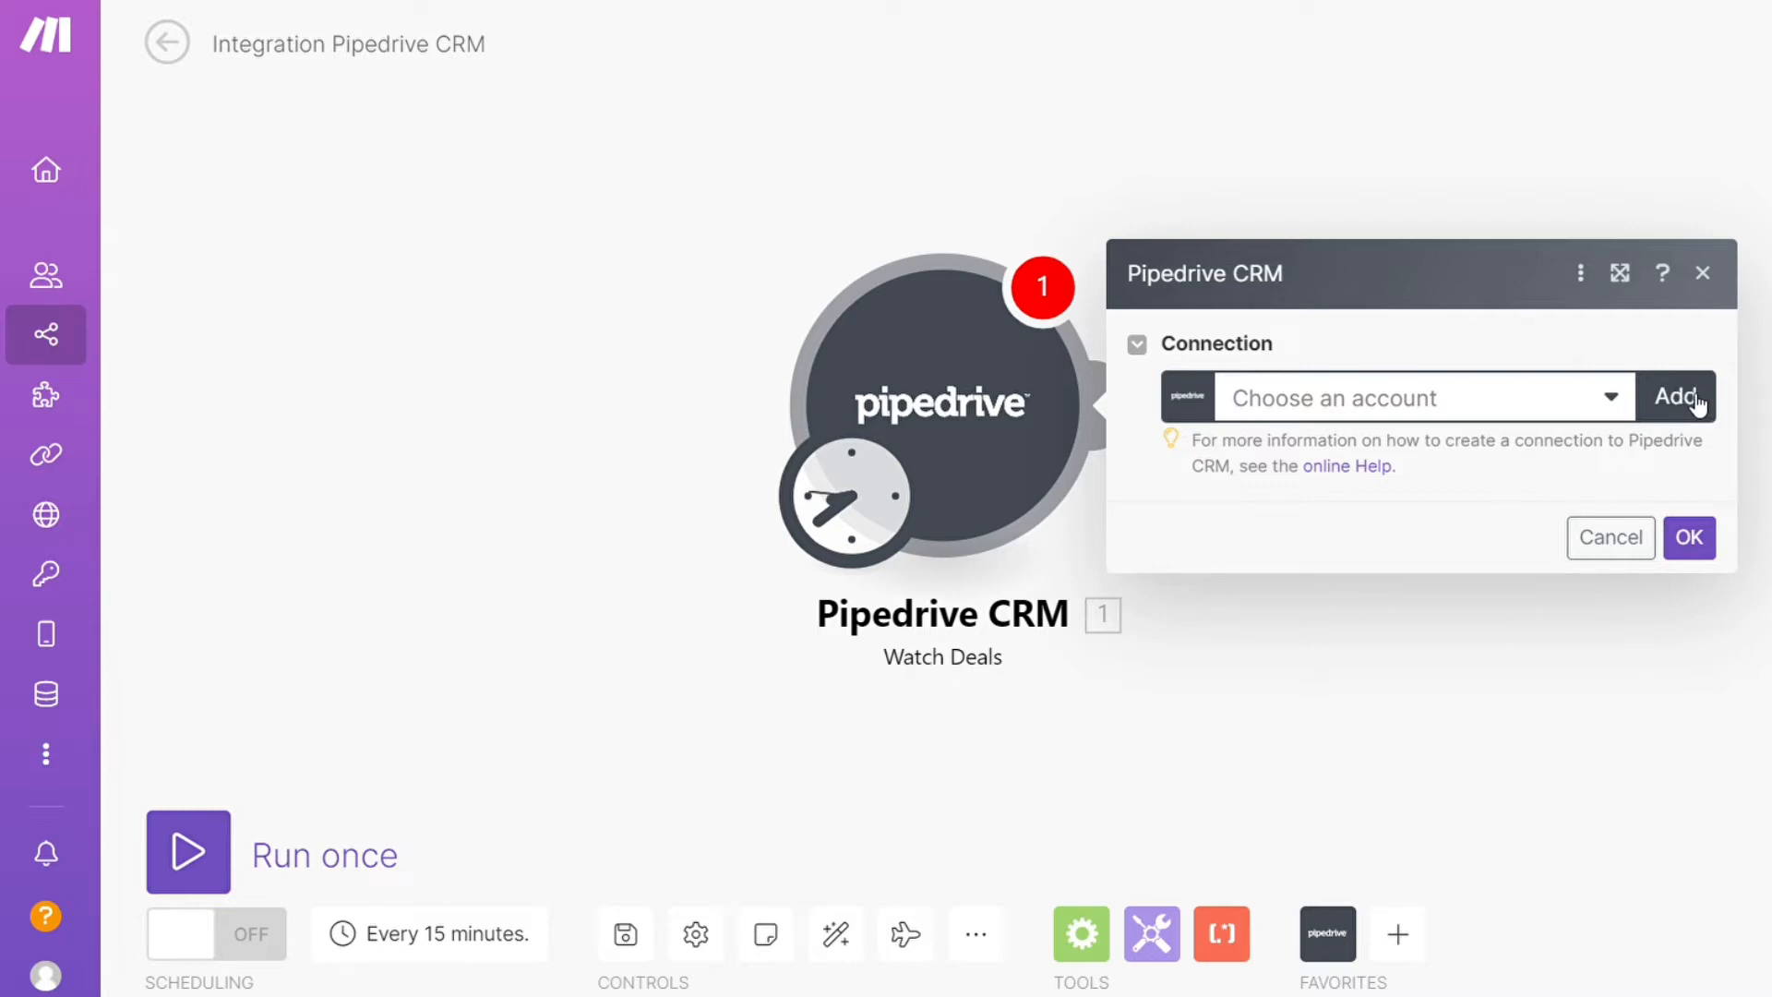
pyautogui.click(1609, 537)
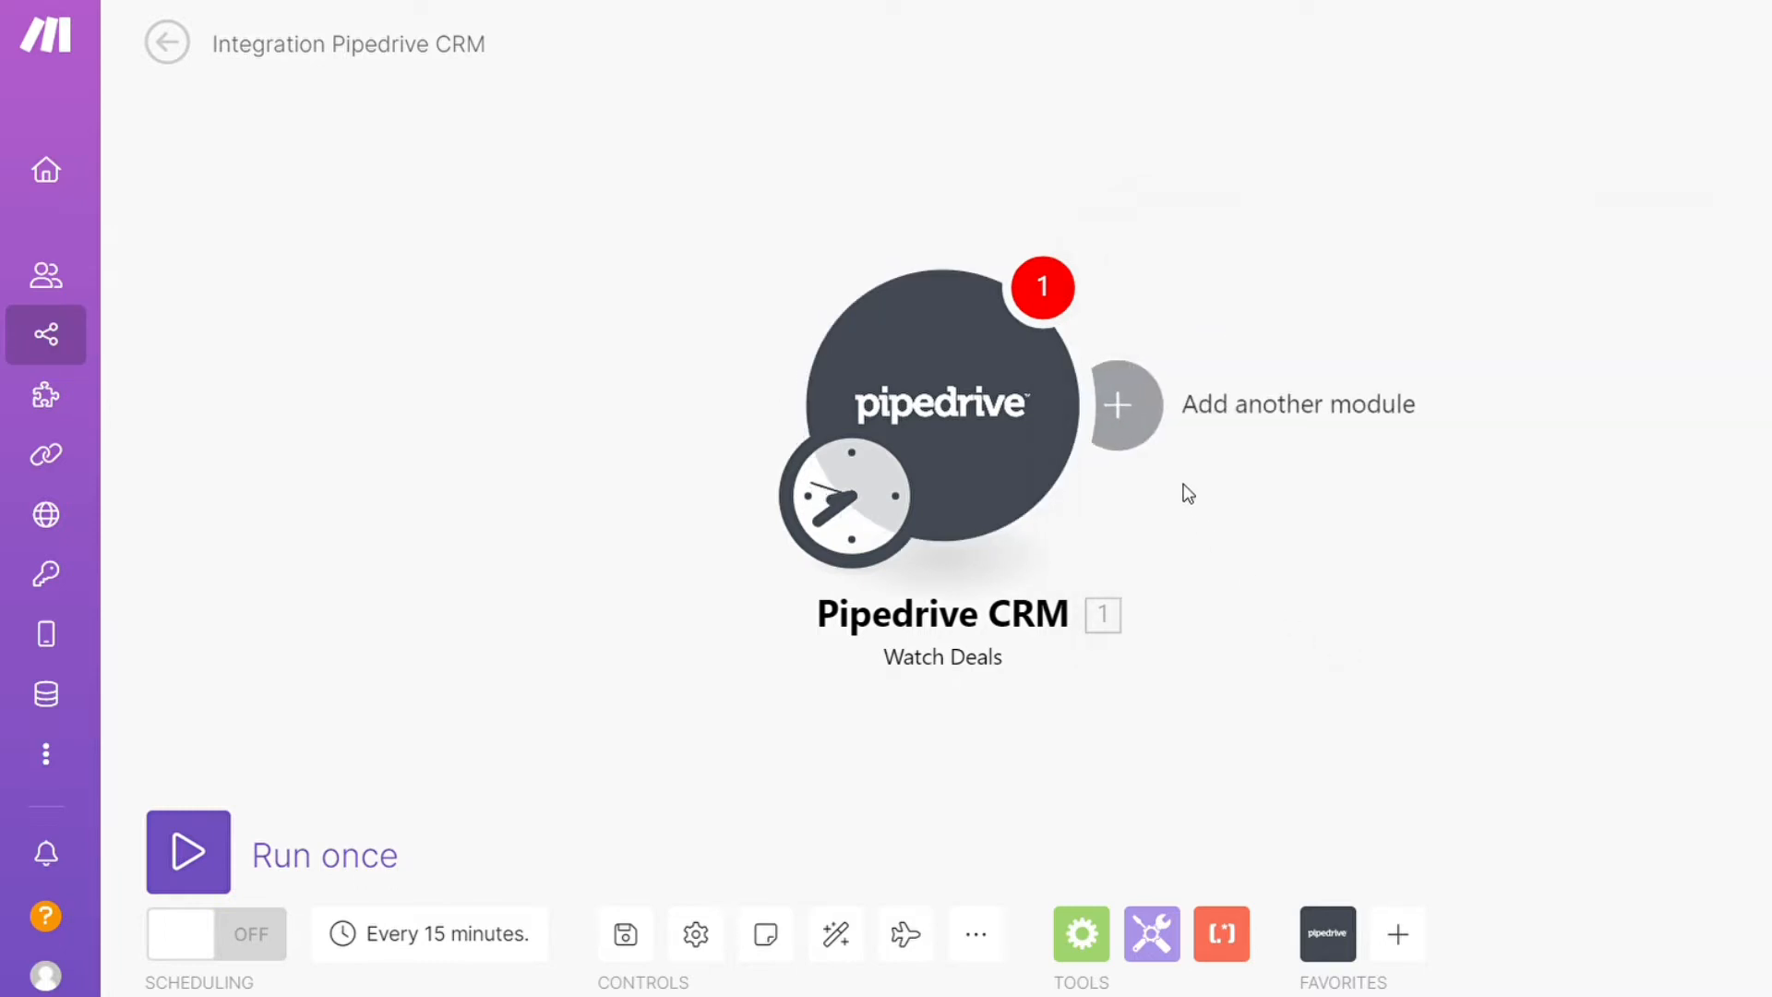
# Add a LinkedIn Delete a Post module (under Users) after the Pipedrive trigger
pyautogui.click(1124, 404)
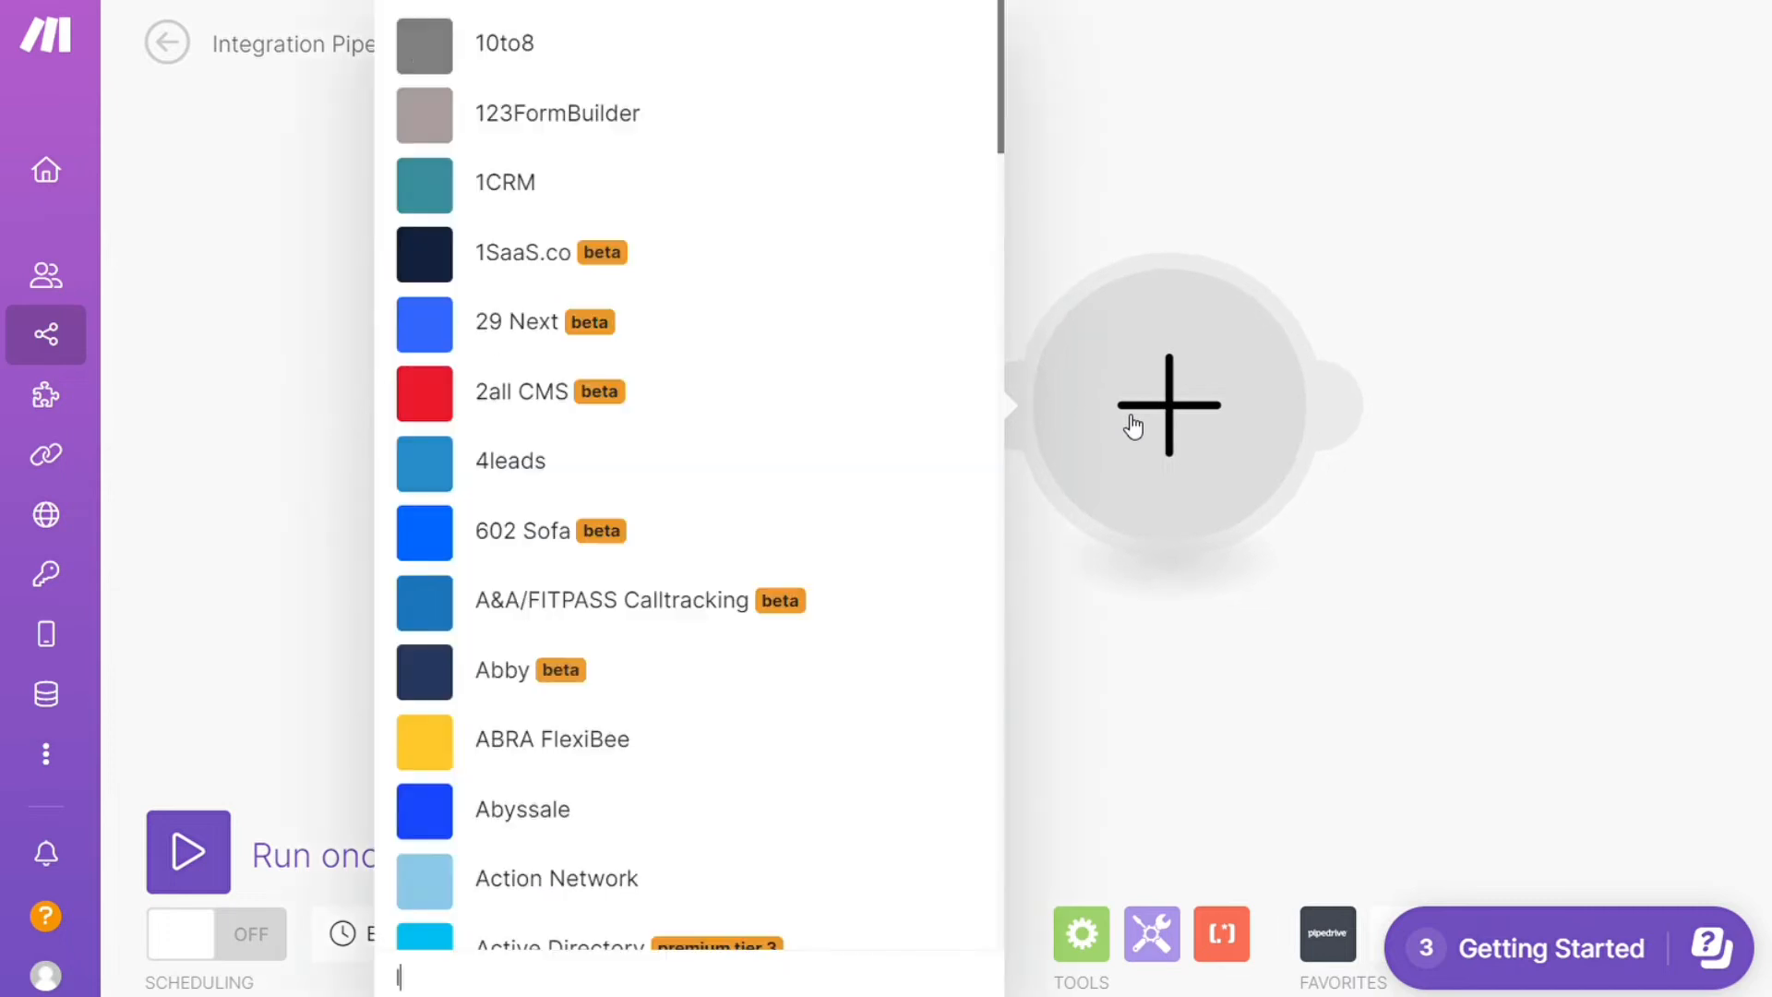
pyautogui.write('linkedin')
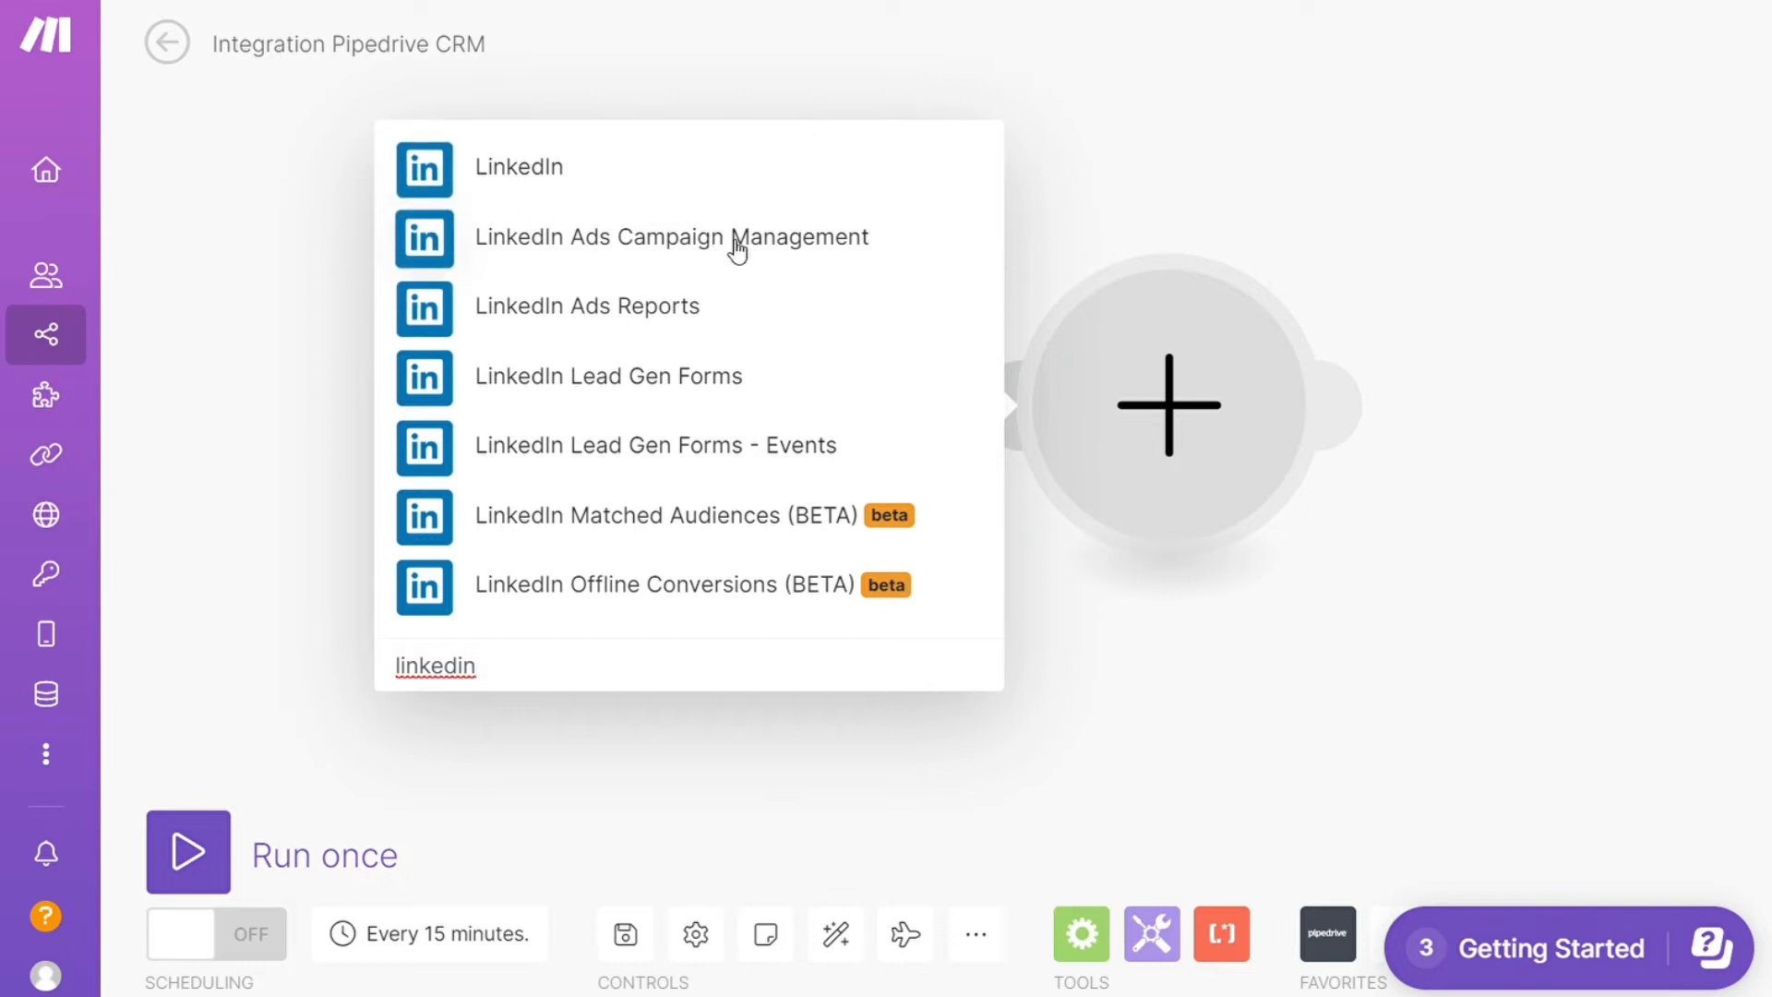
pyautogui.moveTo(764, 321)
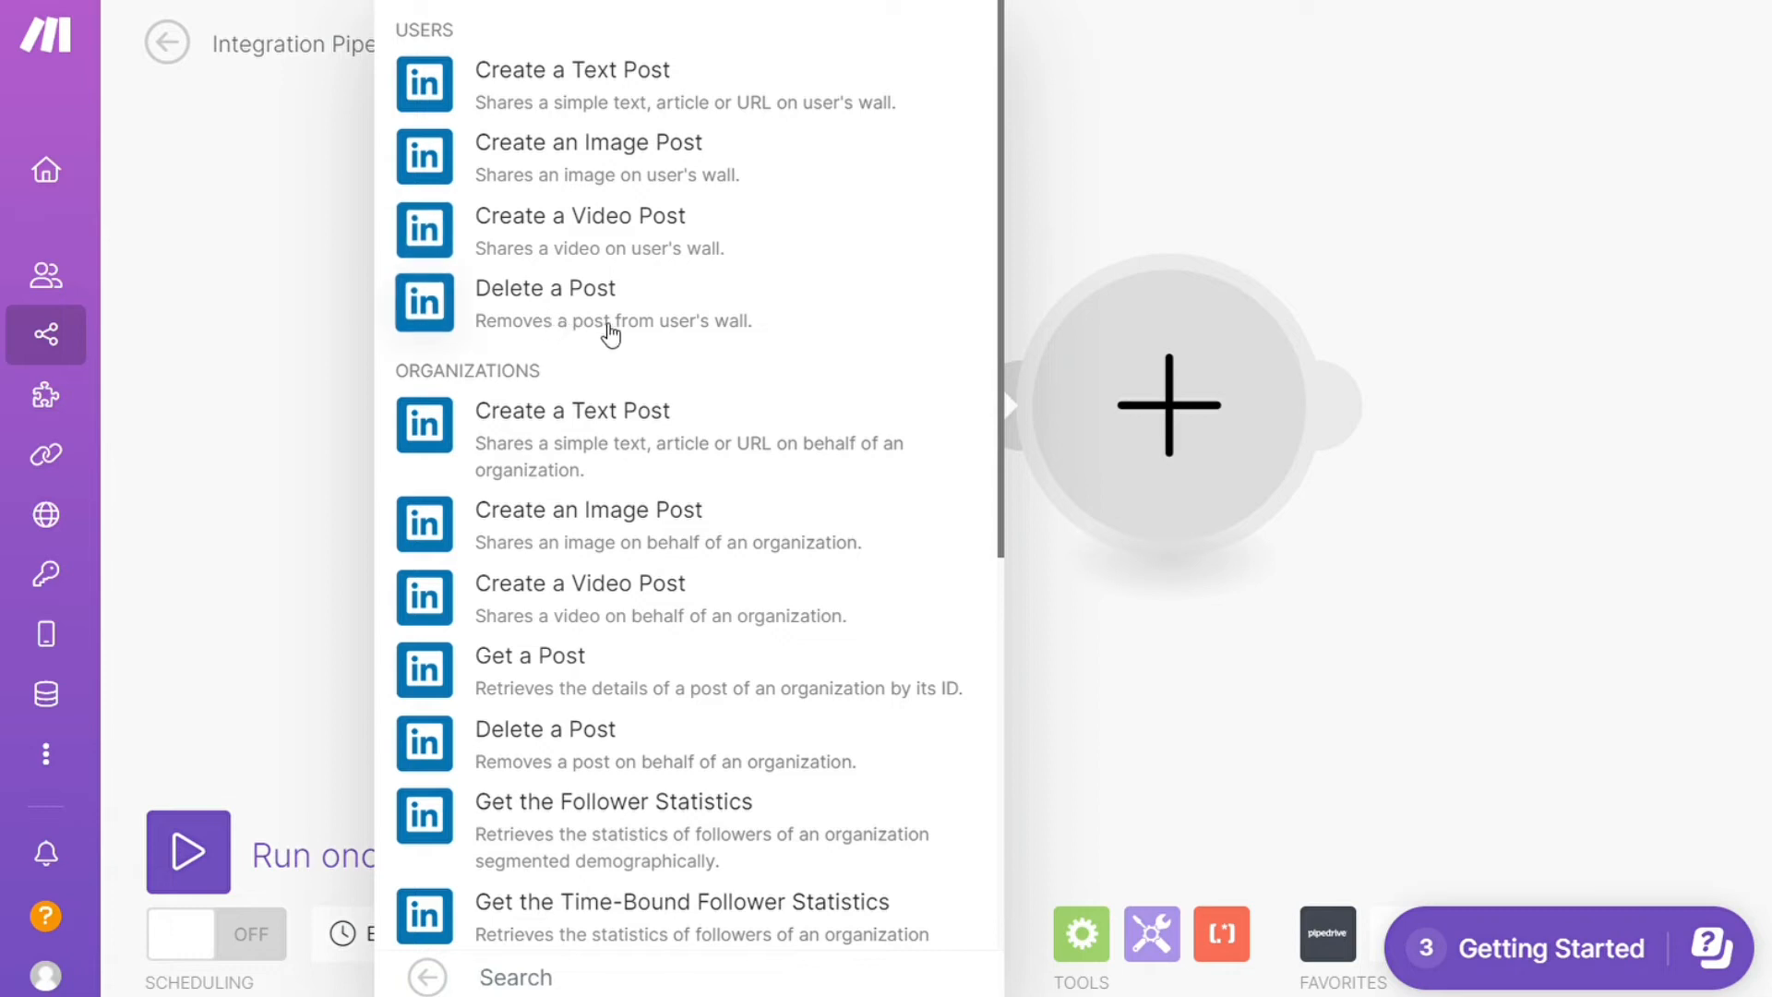
pyautogui.click(545, 288)
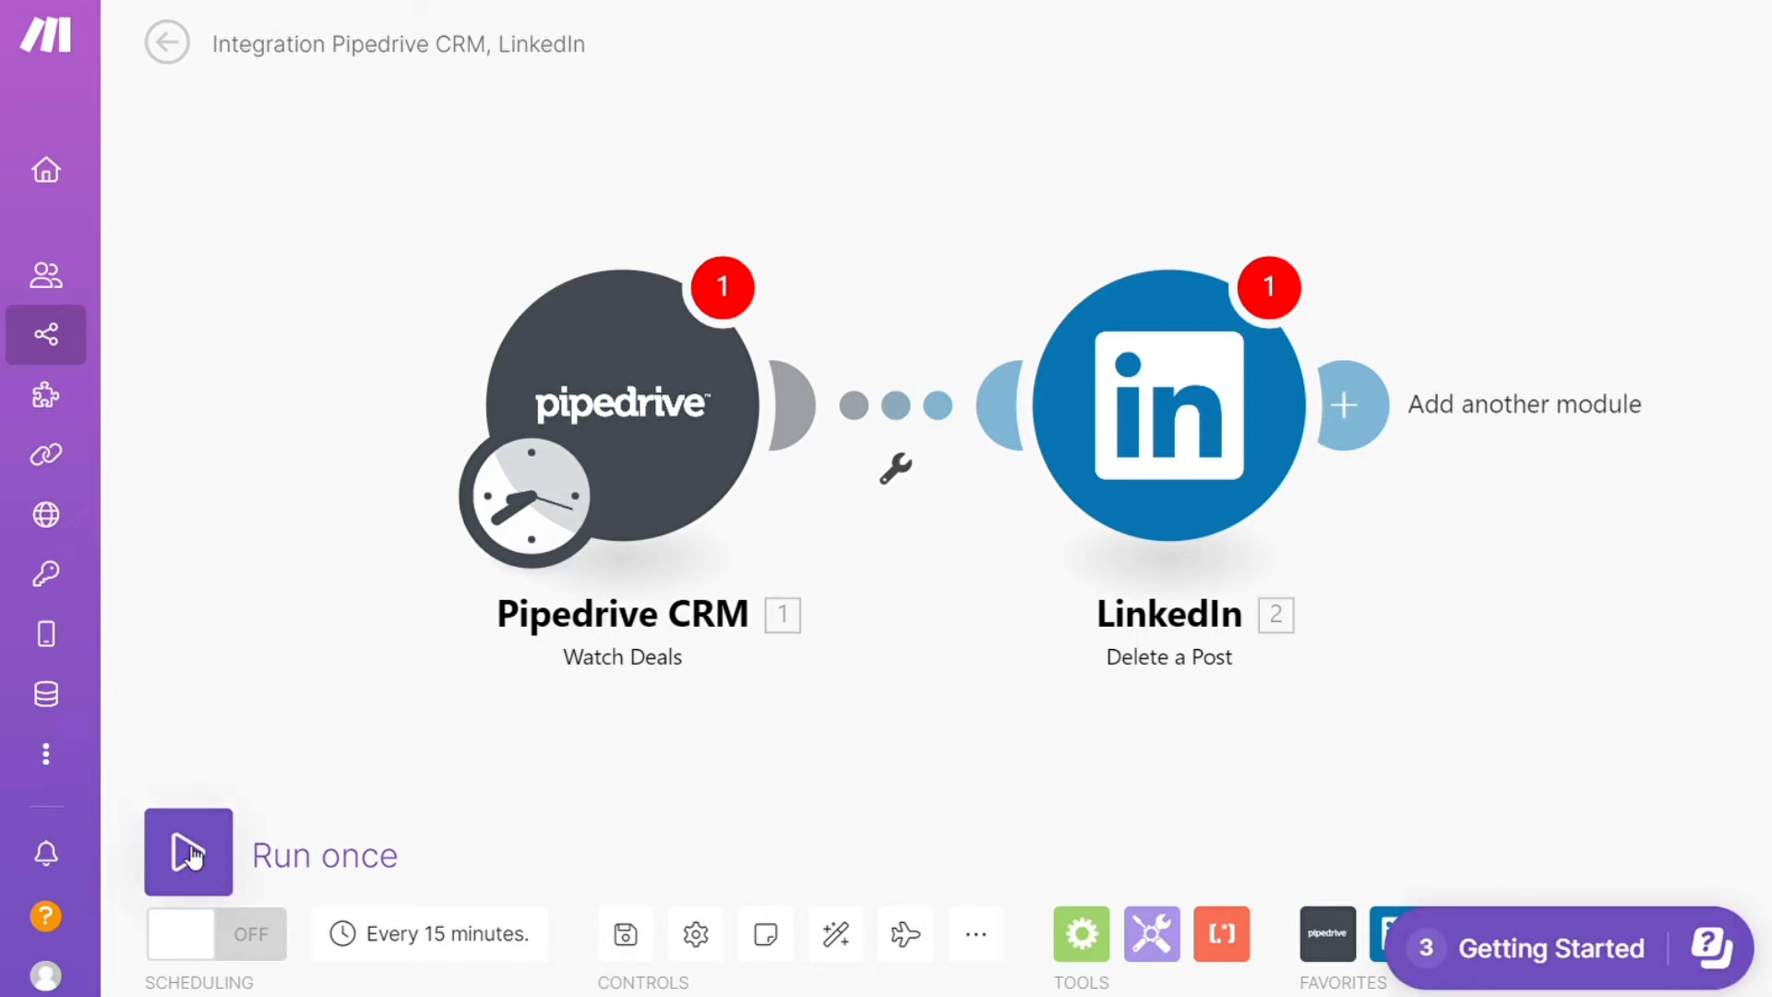
pyautogui.moveTo(624, 932)
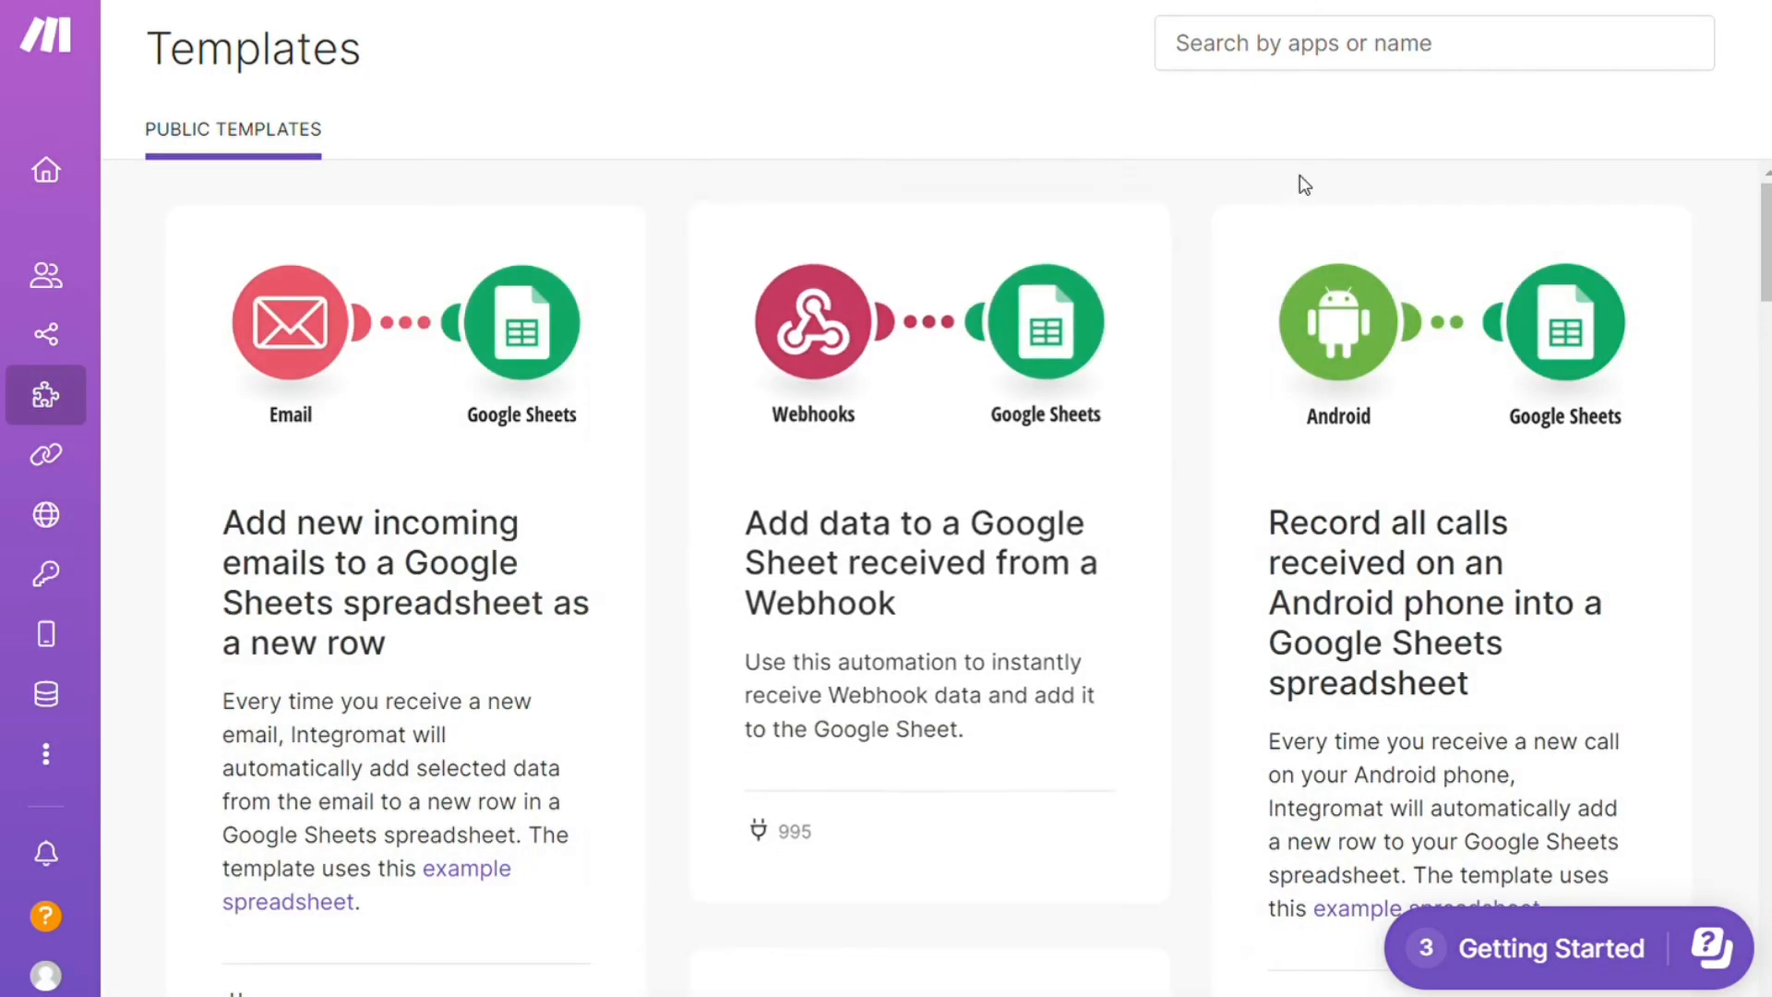
# Filter the public templates to those using Pipedrive CRM
pyautogui.click(1433, 42)
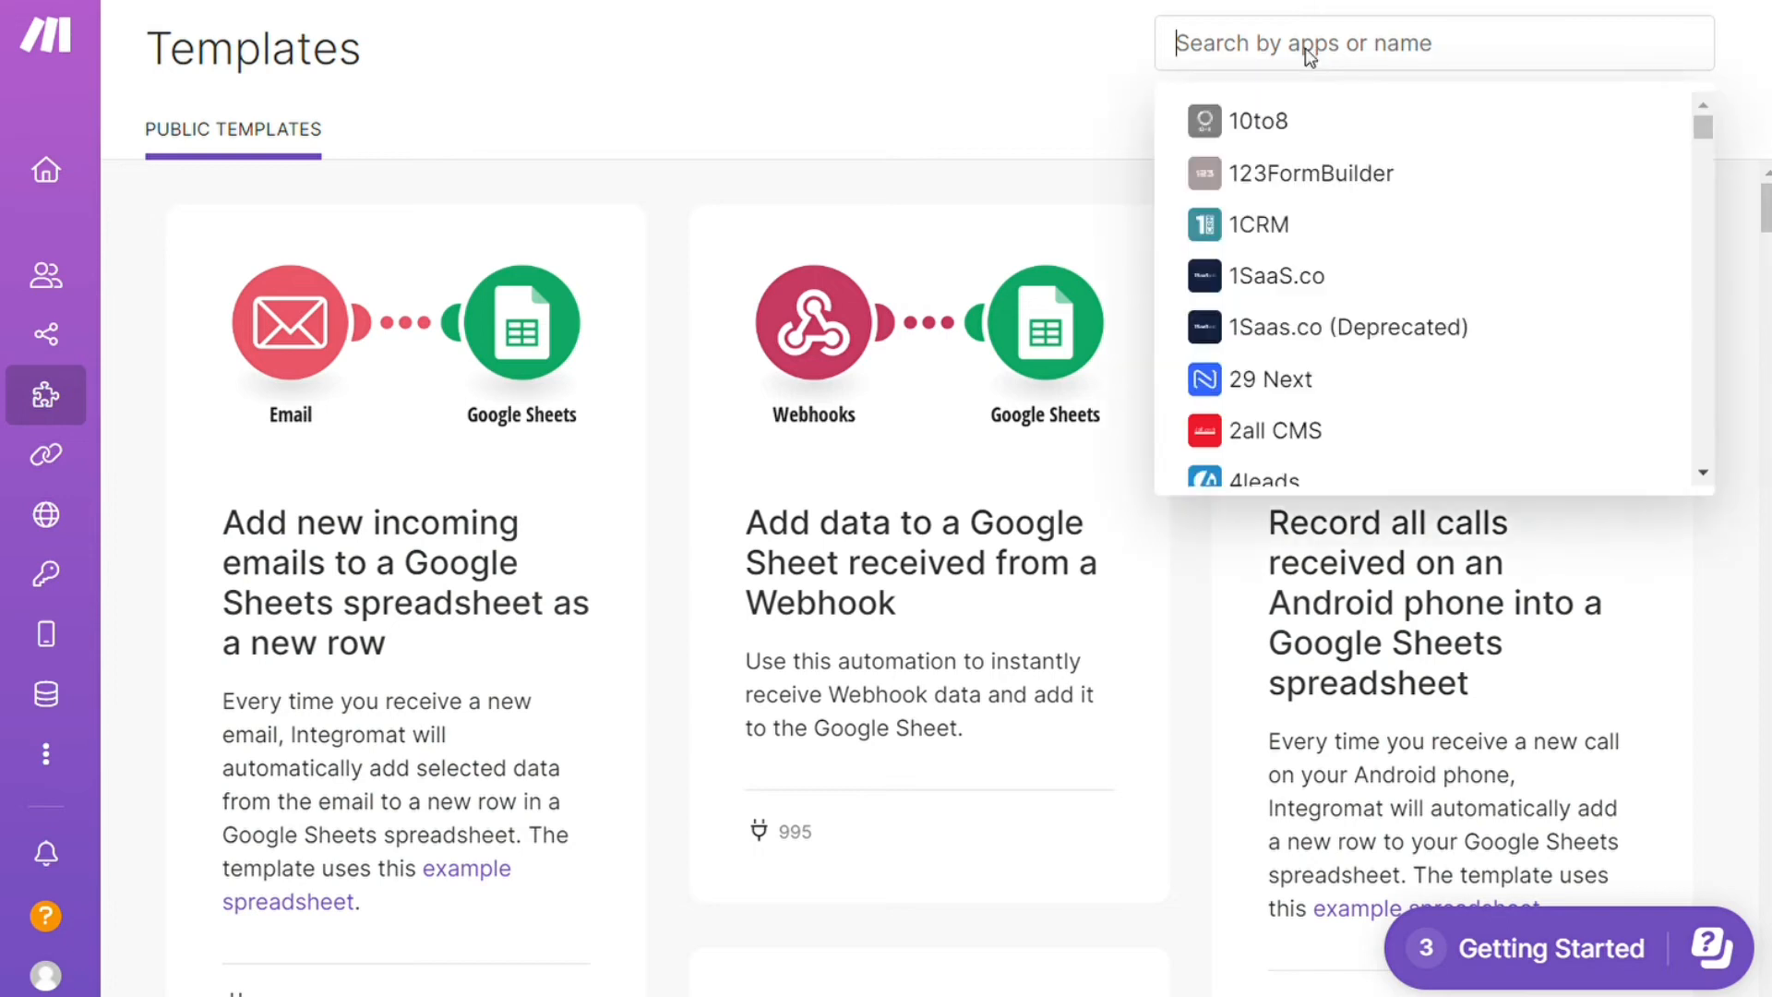
pyautogui.write('pipedrive')
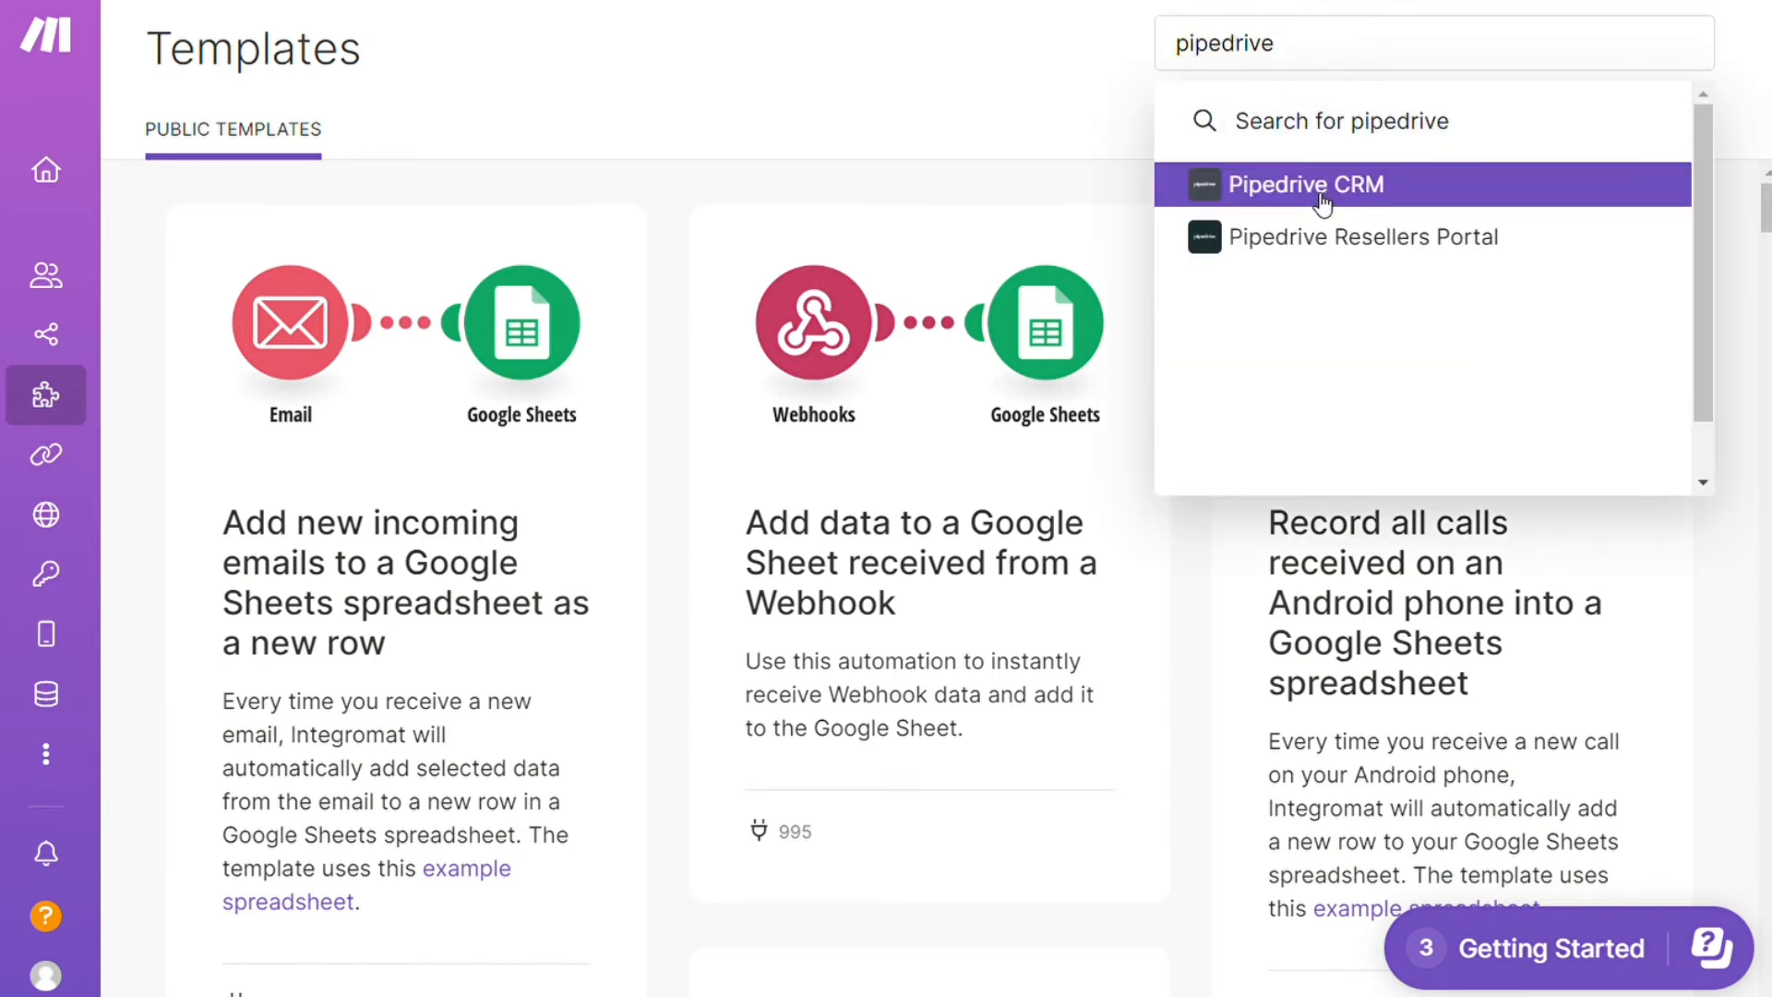
pyautogui.click(1307, 185)
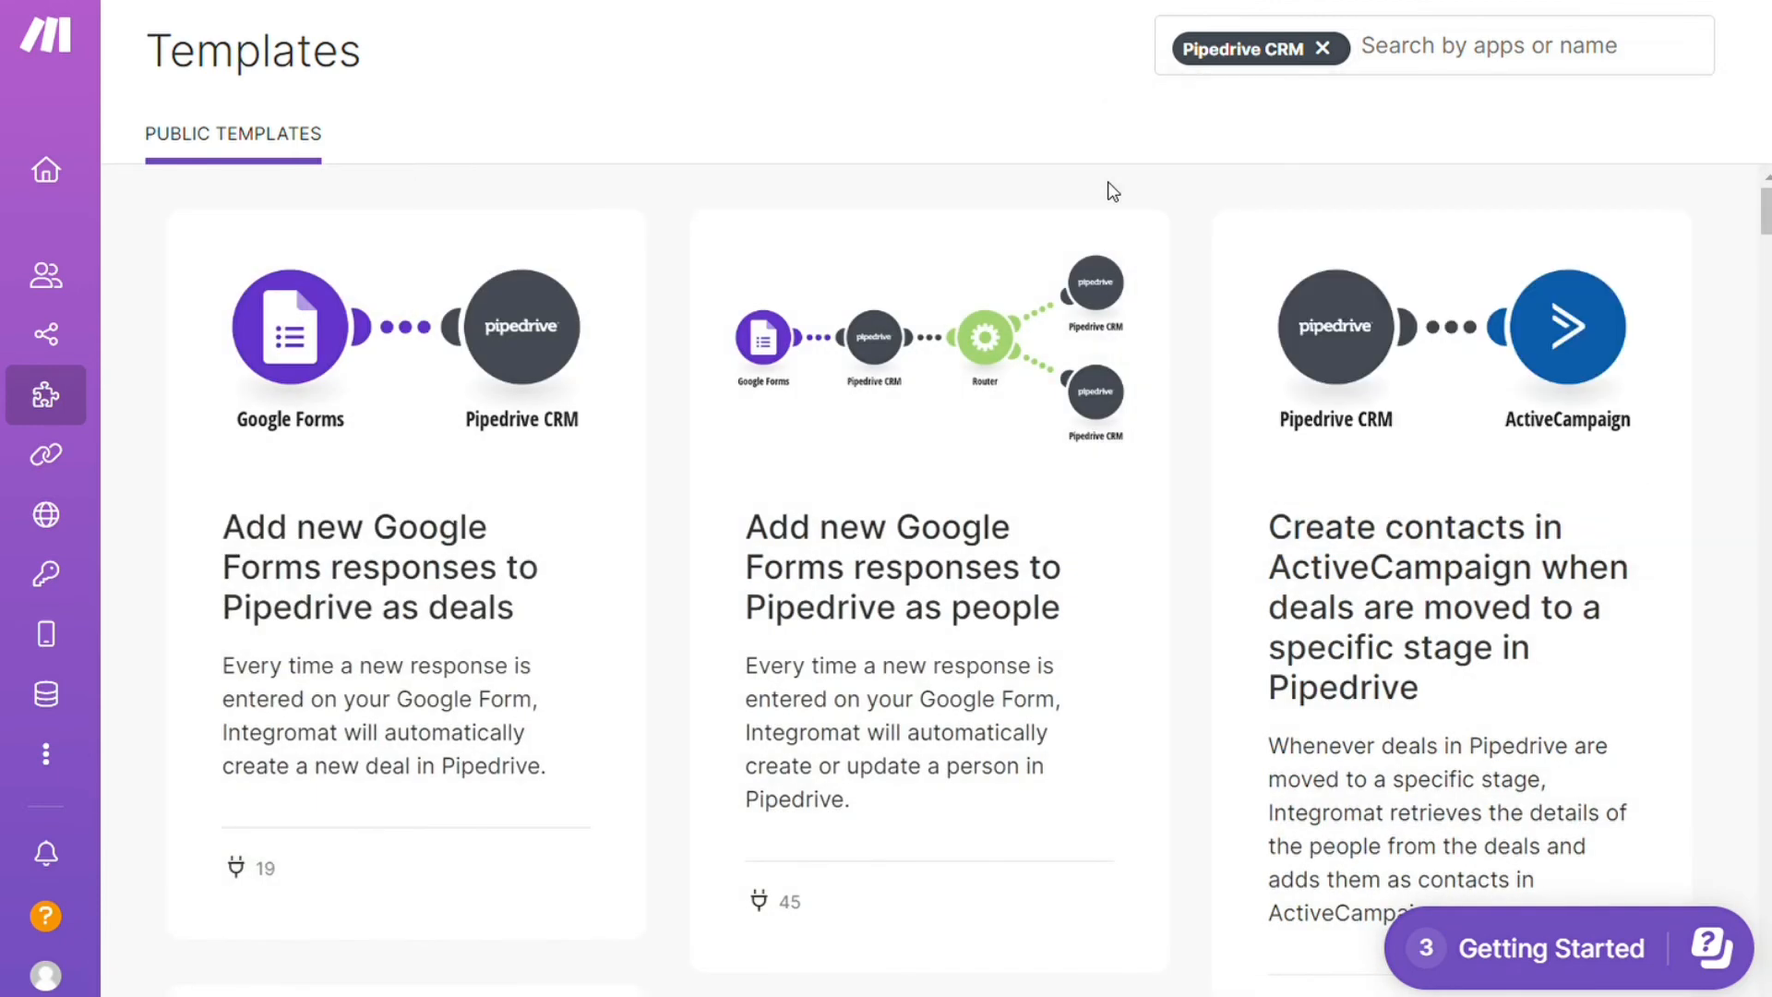
# Browse down the Pipedrive CRM template results and head to Help
pyautogui.scroll(-3)
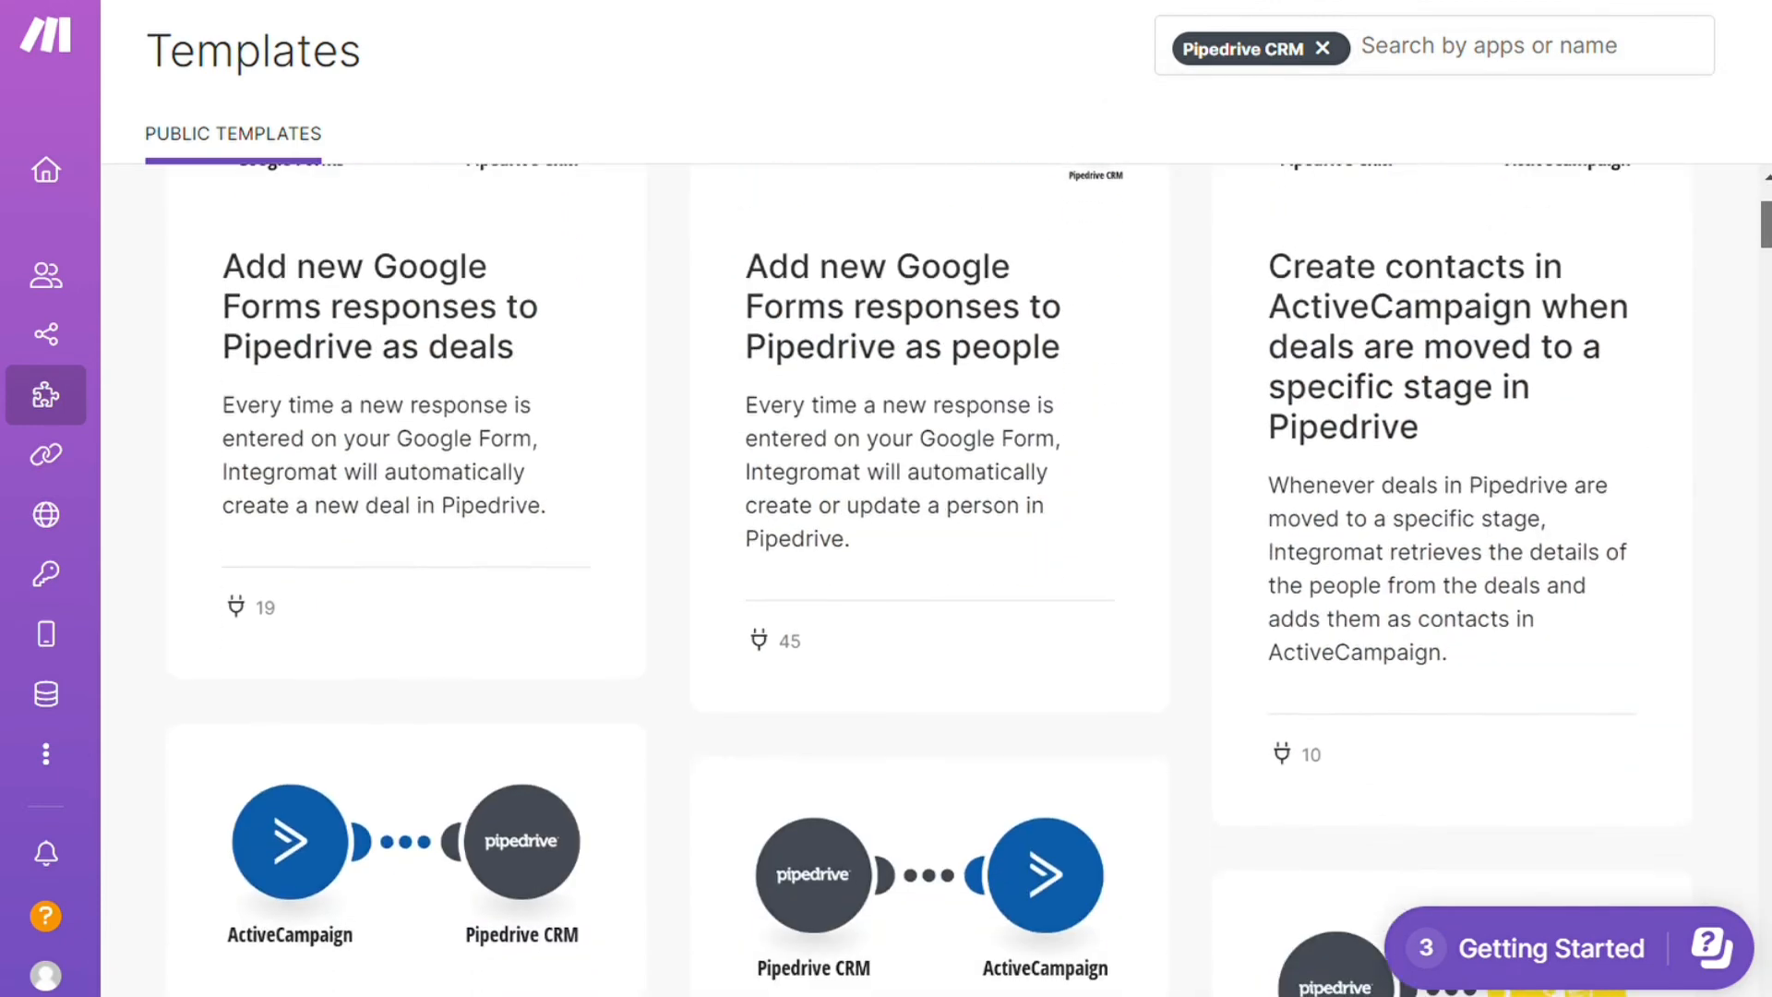
pyautogui.scroll(-3)
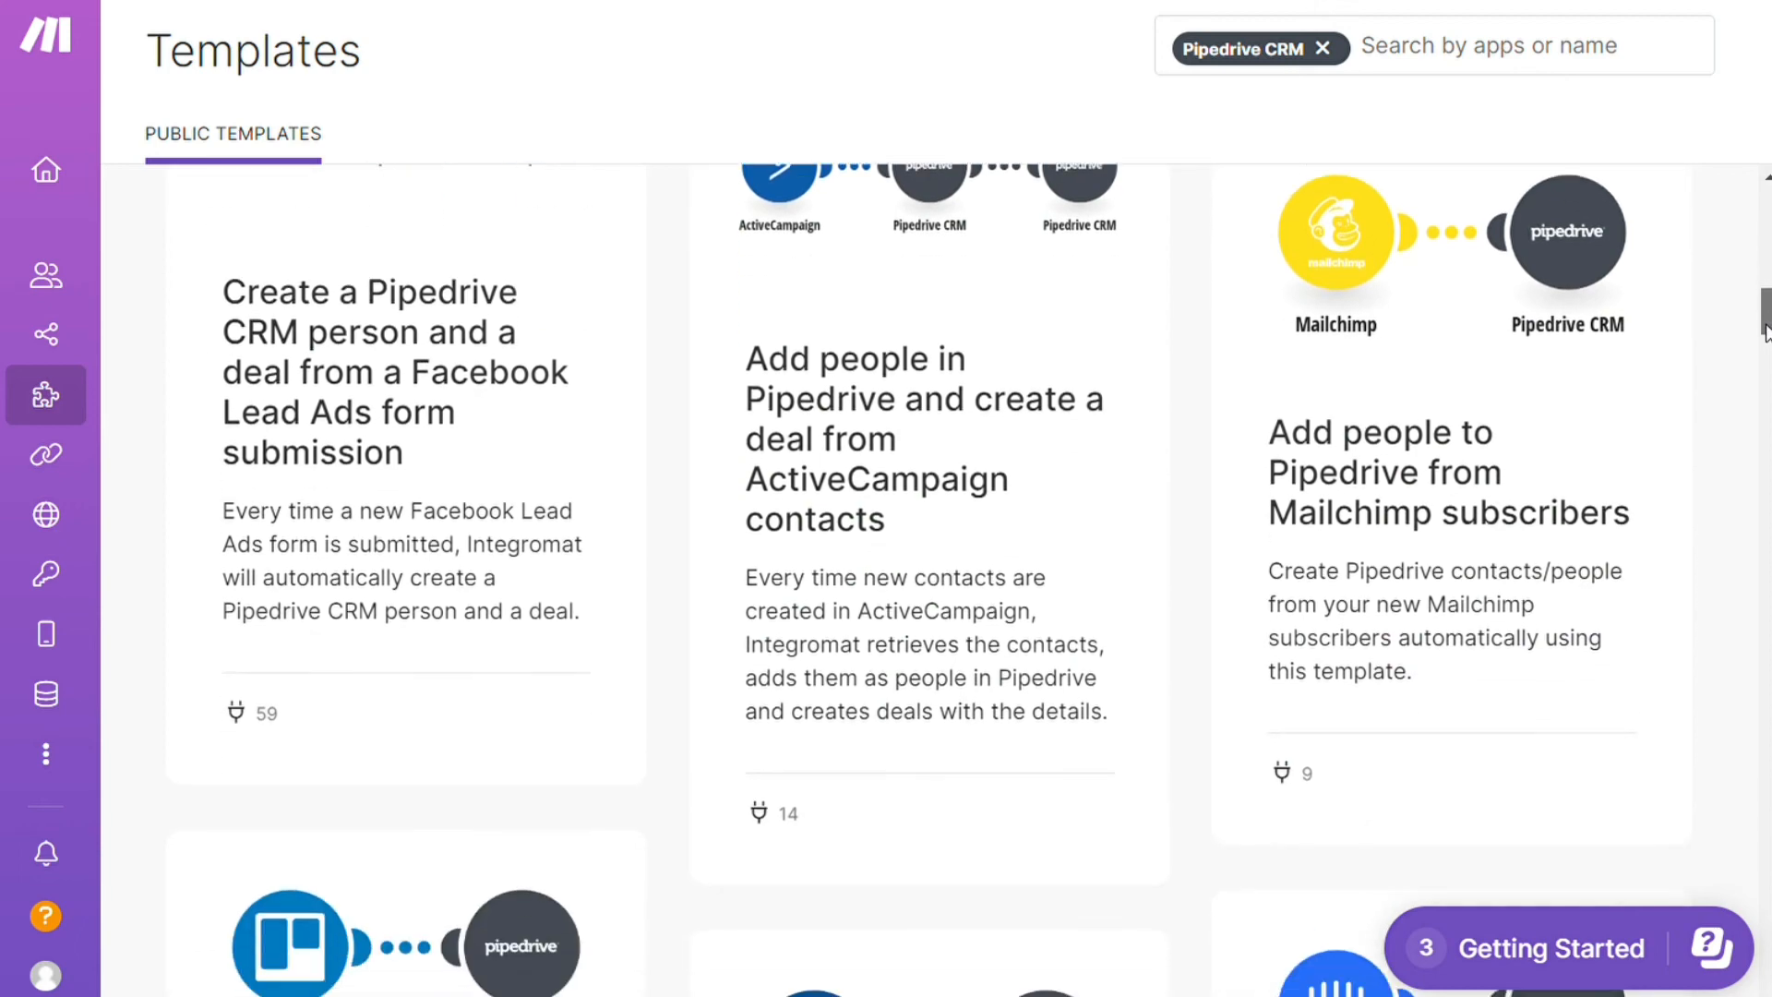
pyautogui.scroll(-3)
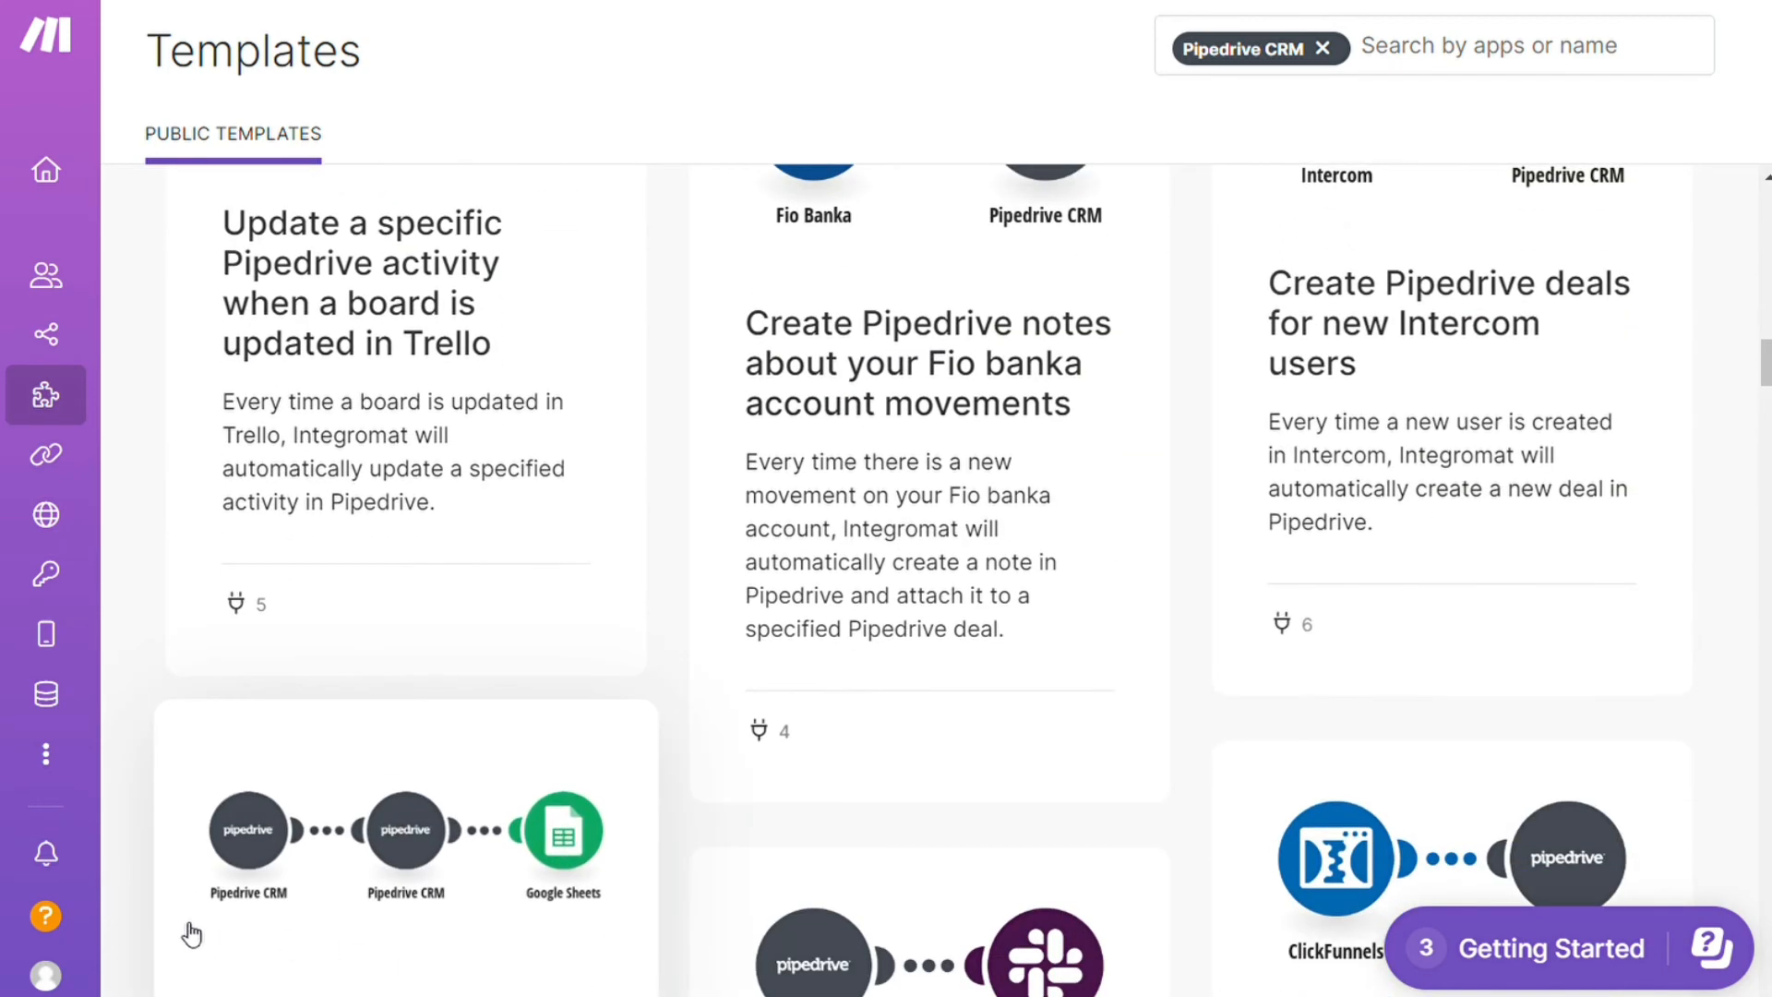
pyautogui.click(44, 918)
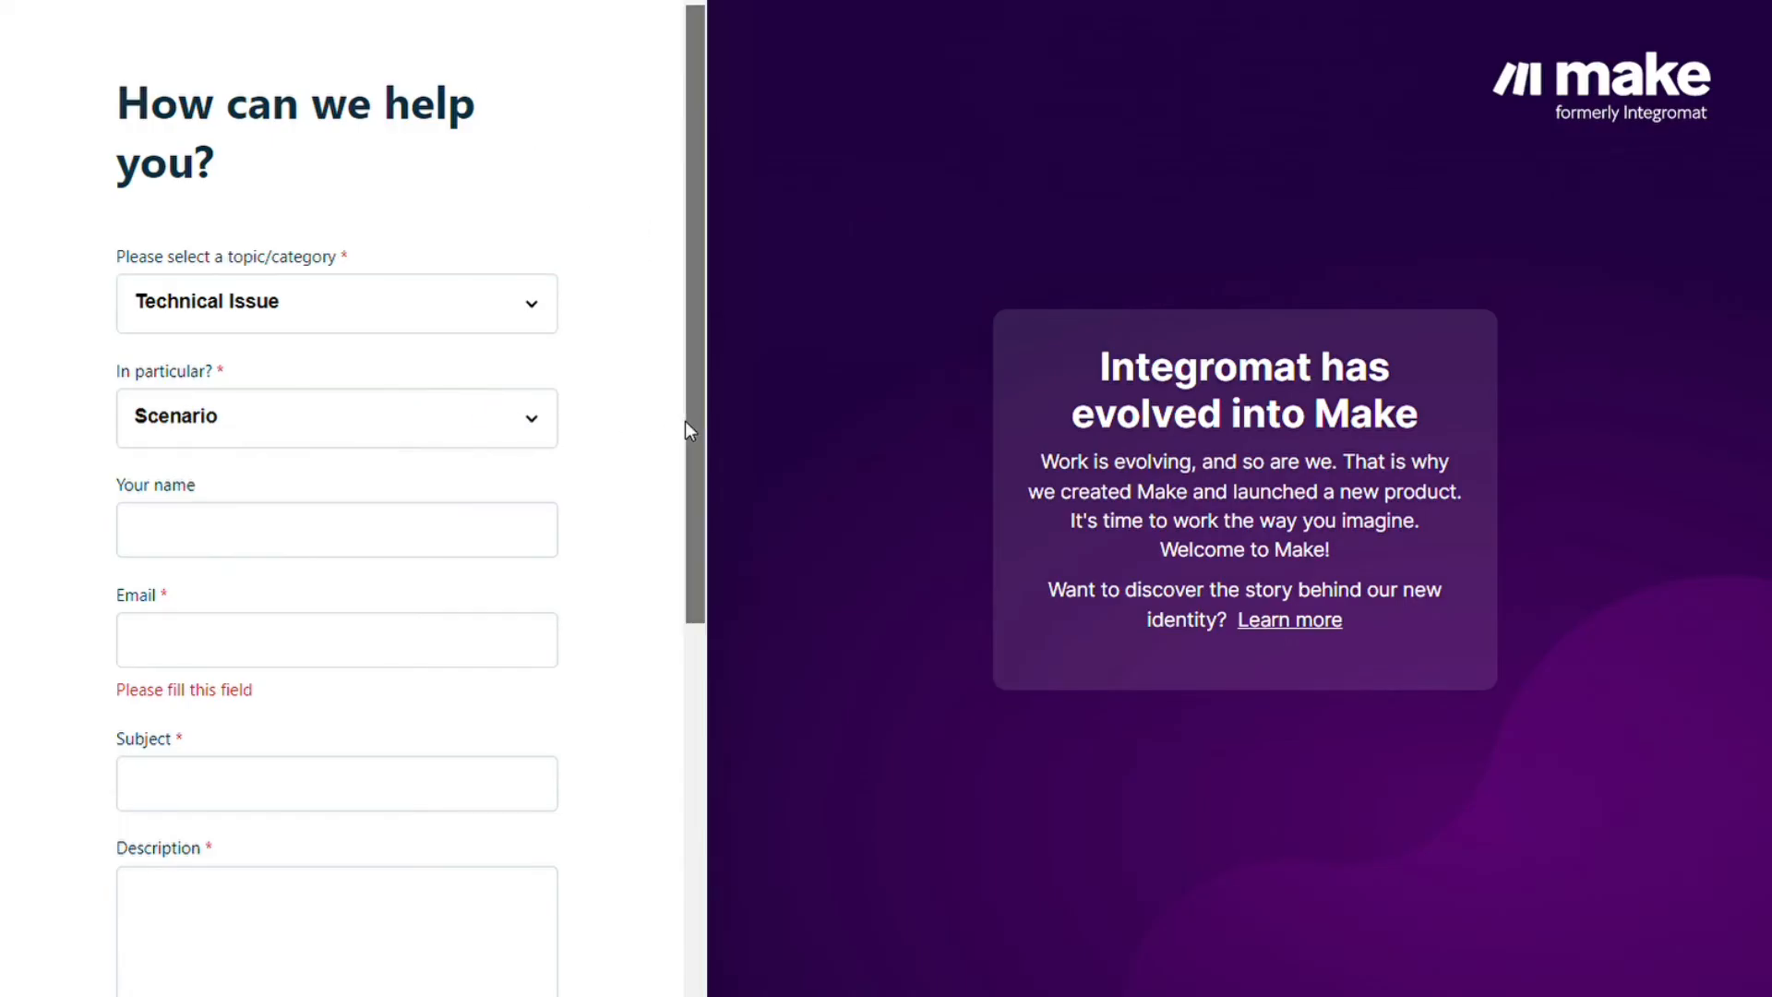
# Review the support form's subject, description, scenario URL and attachment fields down to Submit
pyautogui.scroll(-3)
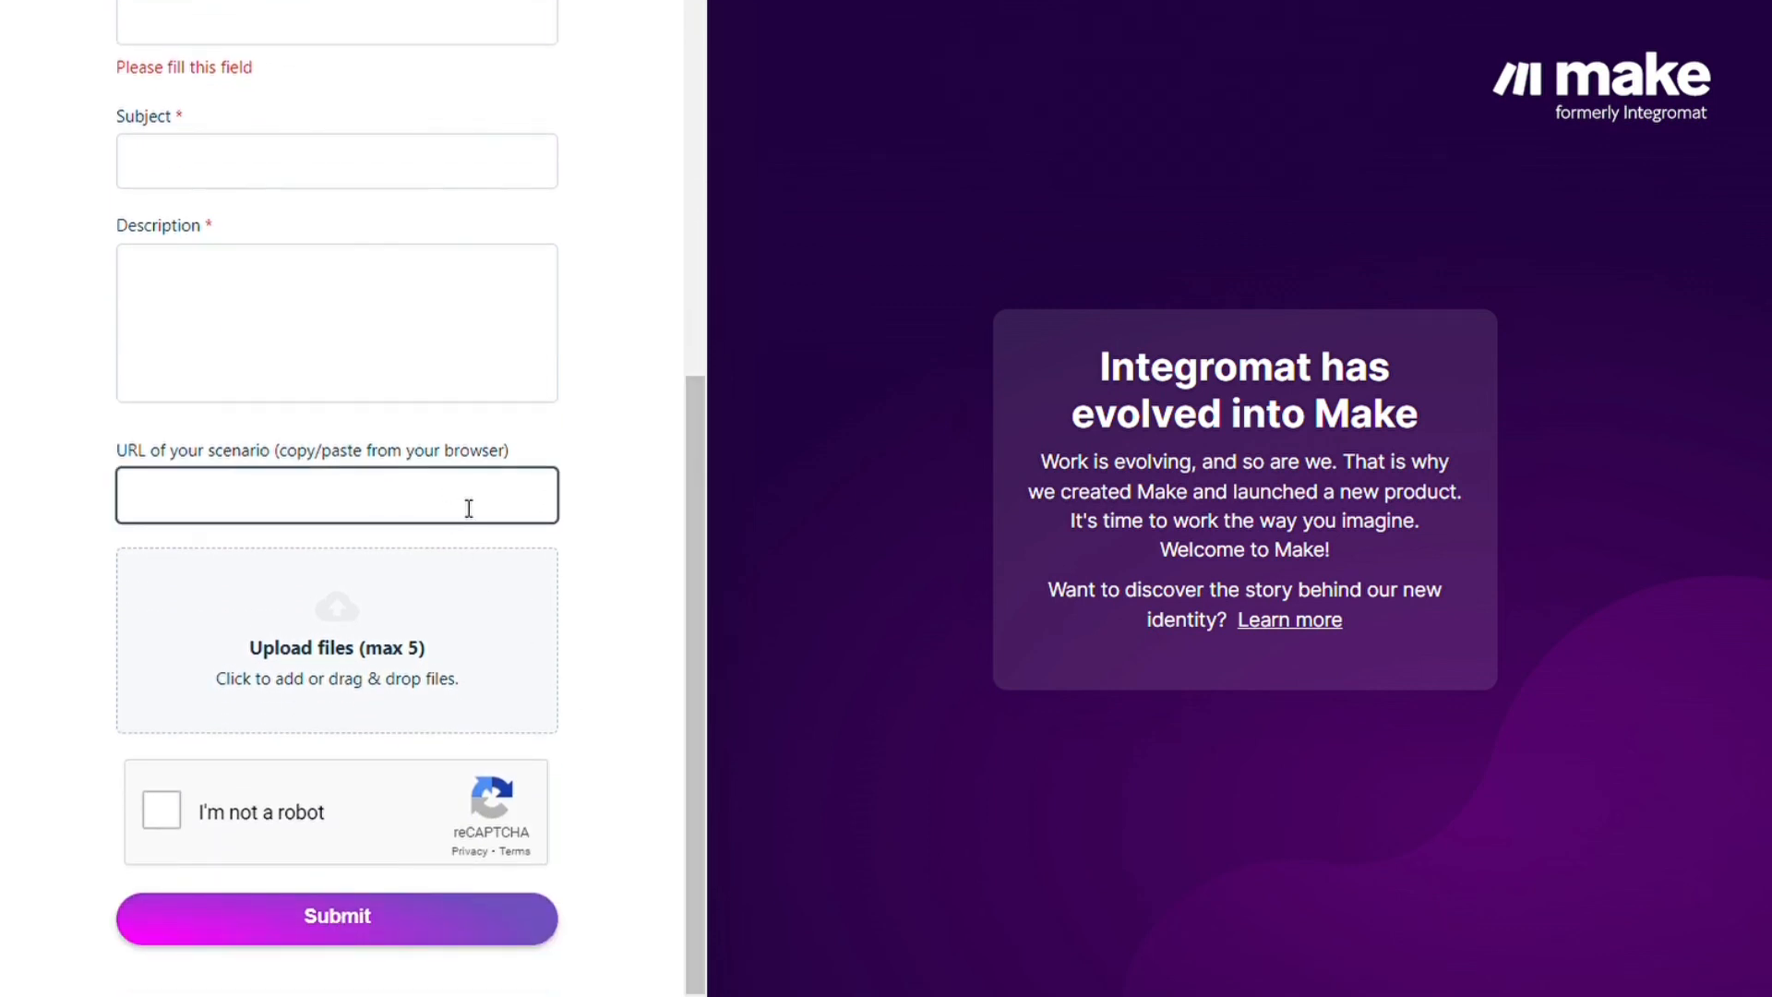